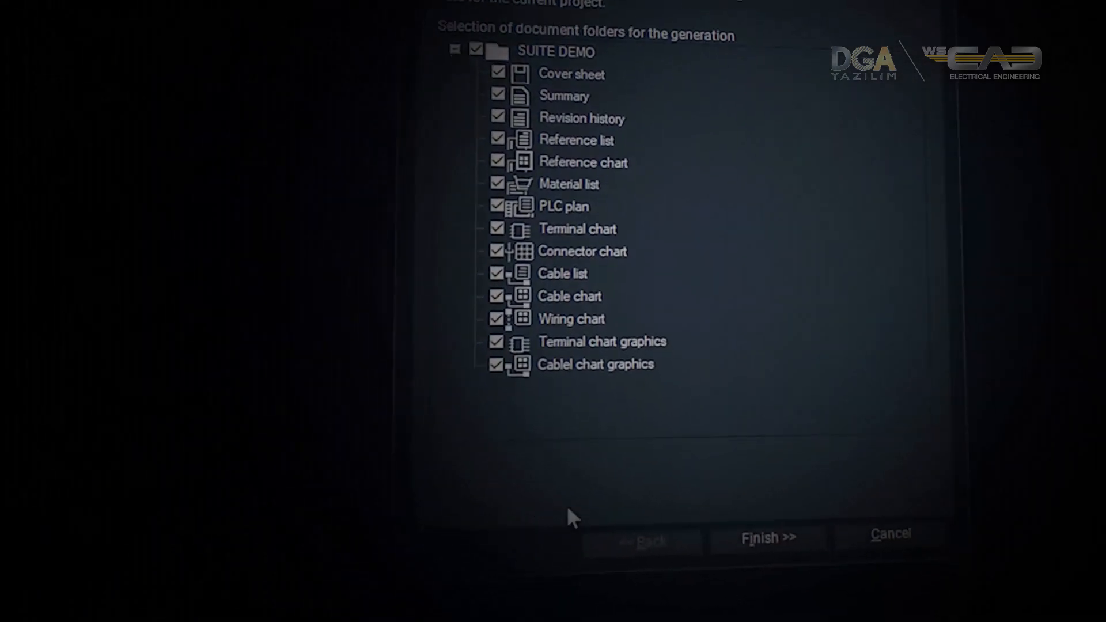
Finish the project wizard with all SUITE DEMO document folders kept checked
{"action": "left_click", "coordinate": [767, 536]}
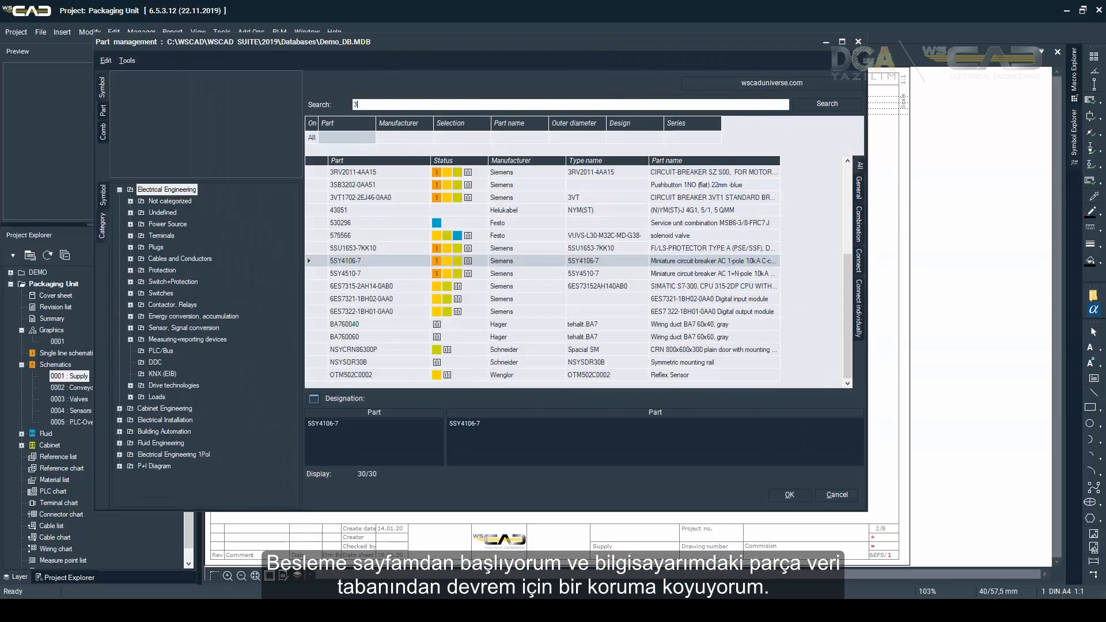
Place the 3VT1702-2EJ46-0AA0 circuit breaker and accept -Q1 as its designation
{"action": "left_click", "coordinate": [826, 104]}
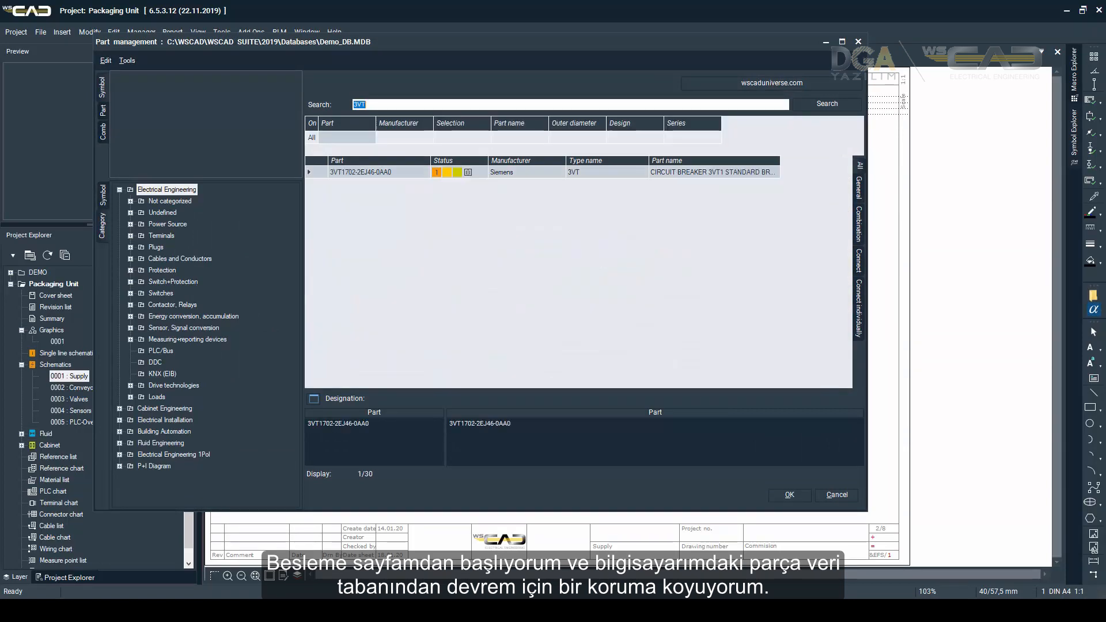
{"action": "left_click", "coordinate": [787, 494]}
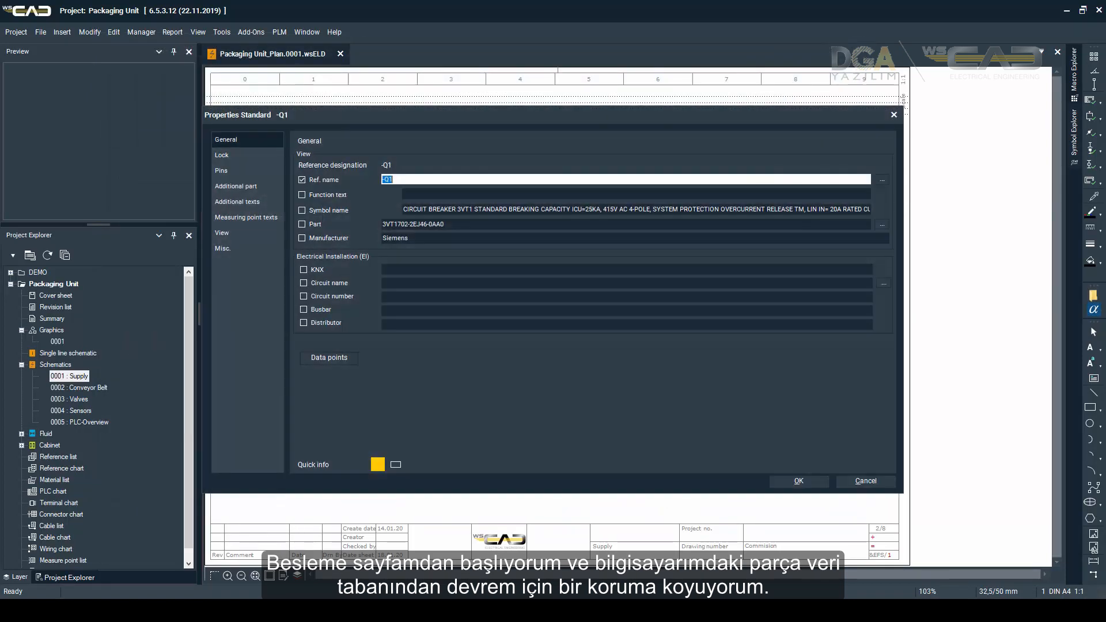
{"action": "left_click", "coordinate": [797, 481]}
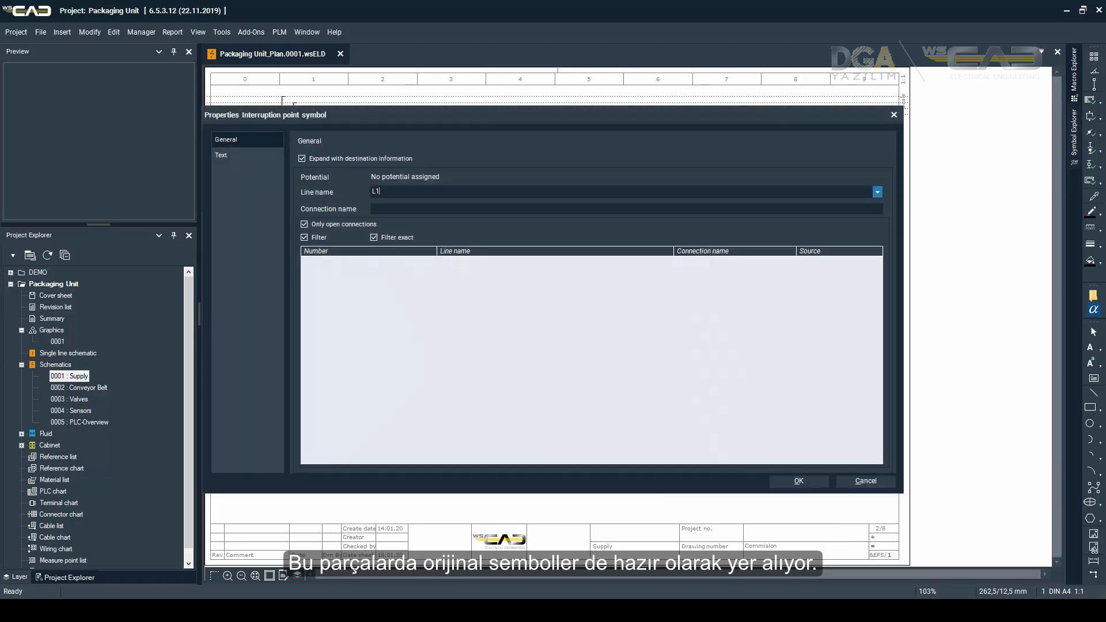
Insert line interruption points named L2 and L3
{"action": "type", "text": "L2"}
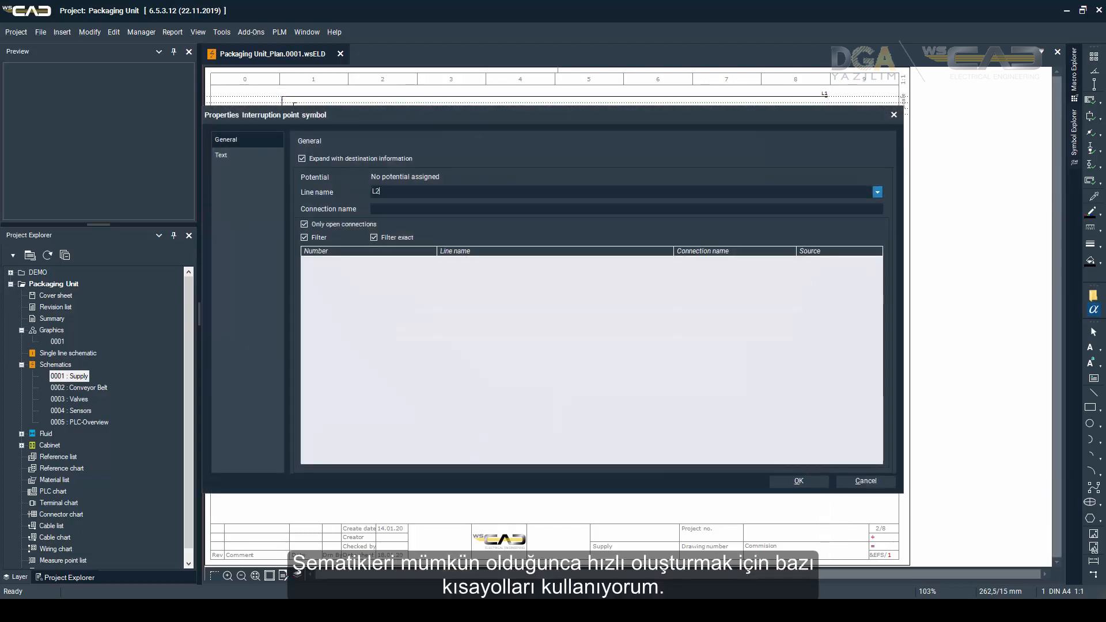
{"action": "type", "text": "L3"}
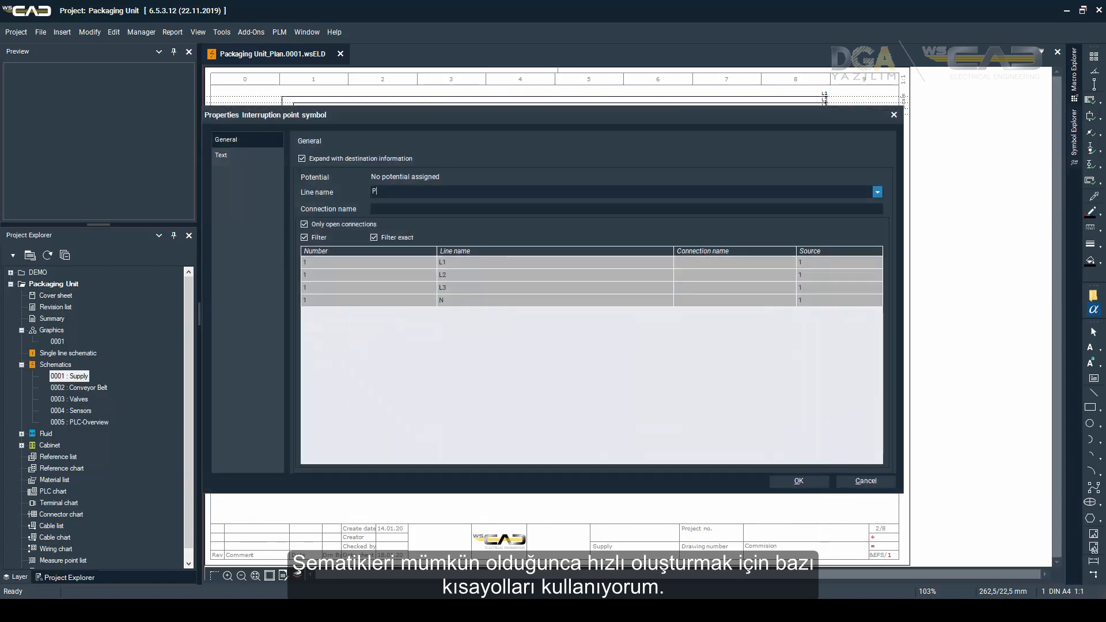
{"action": "left_click", "coordinate": [797, 481]}
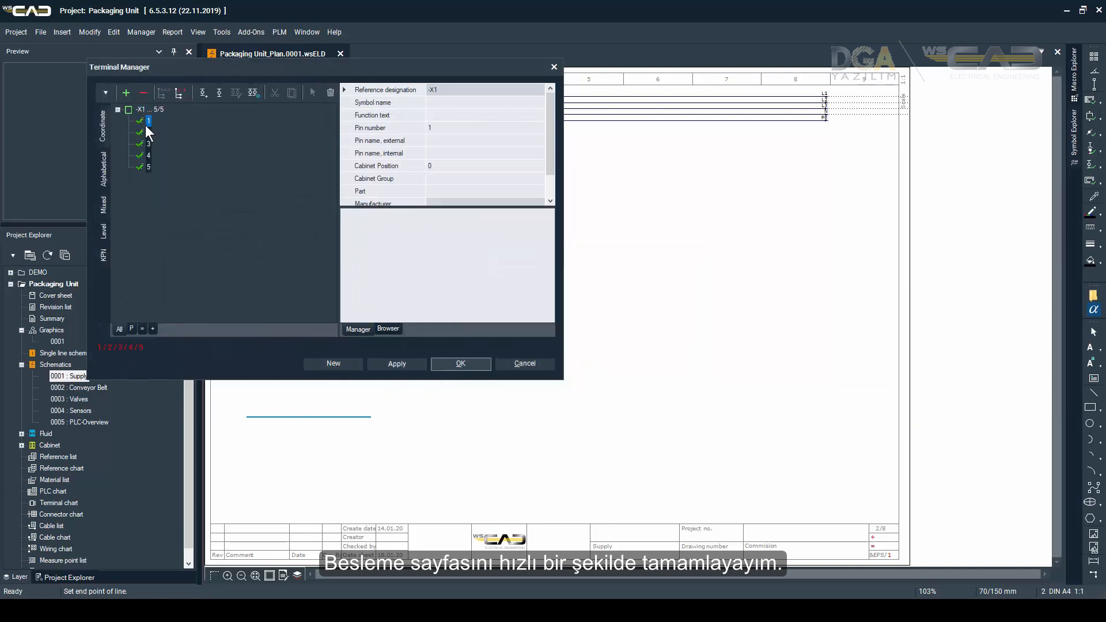
Confirm the five -X1 terminals, add the 5SU1653-7KK10 protector, and place 5SY4510-7 as -F2
{"action": "left_click", "coordinate": [459, 363]}
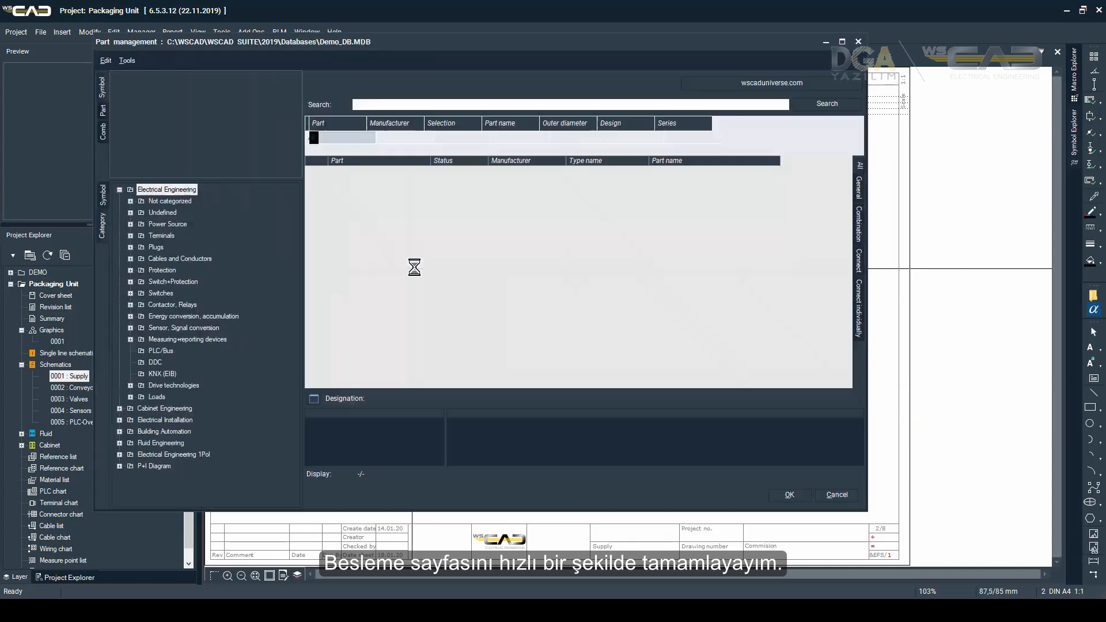
{"action": "type", "text": "5SU1653-7KK10"}
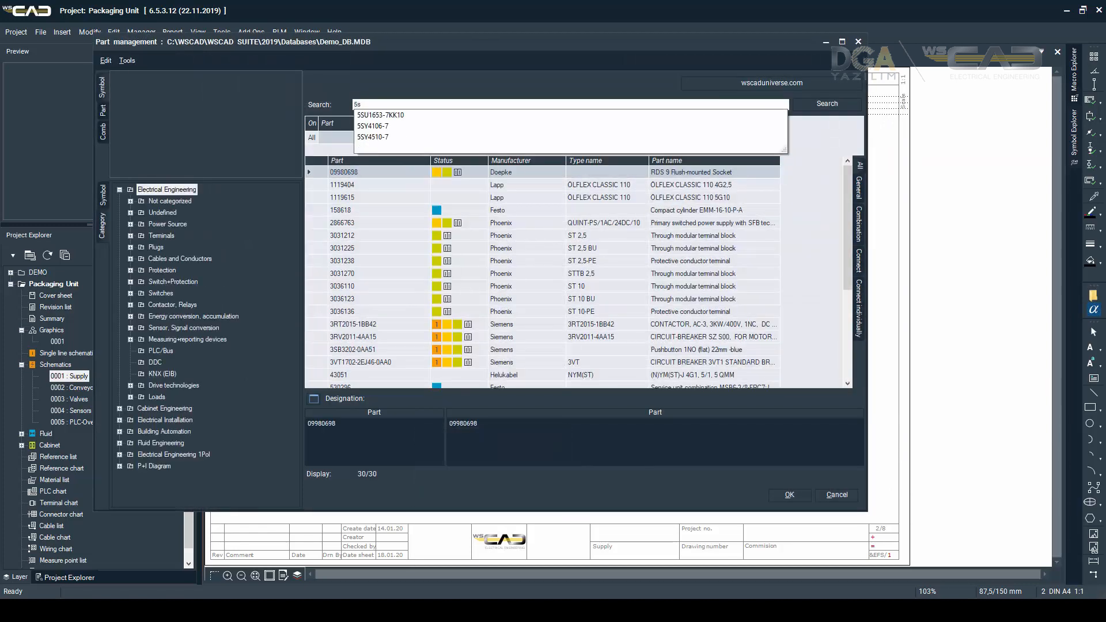
{"action": "left_click", "coordinate": [372, 137]}
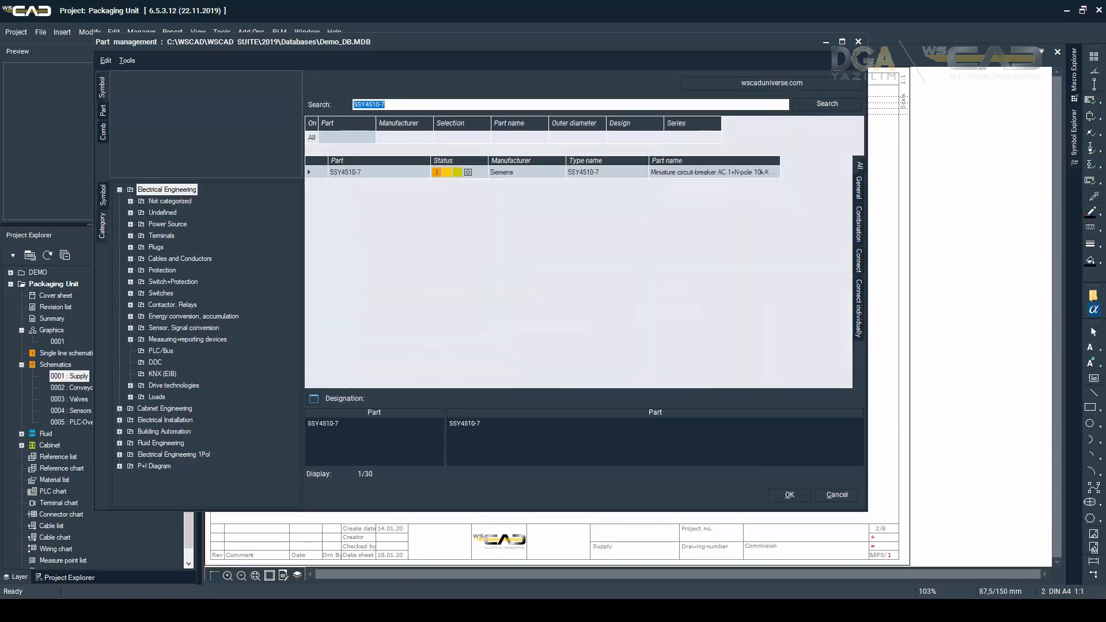
{"action": "left_click", "coordinate": [788, 494]}
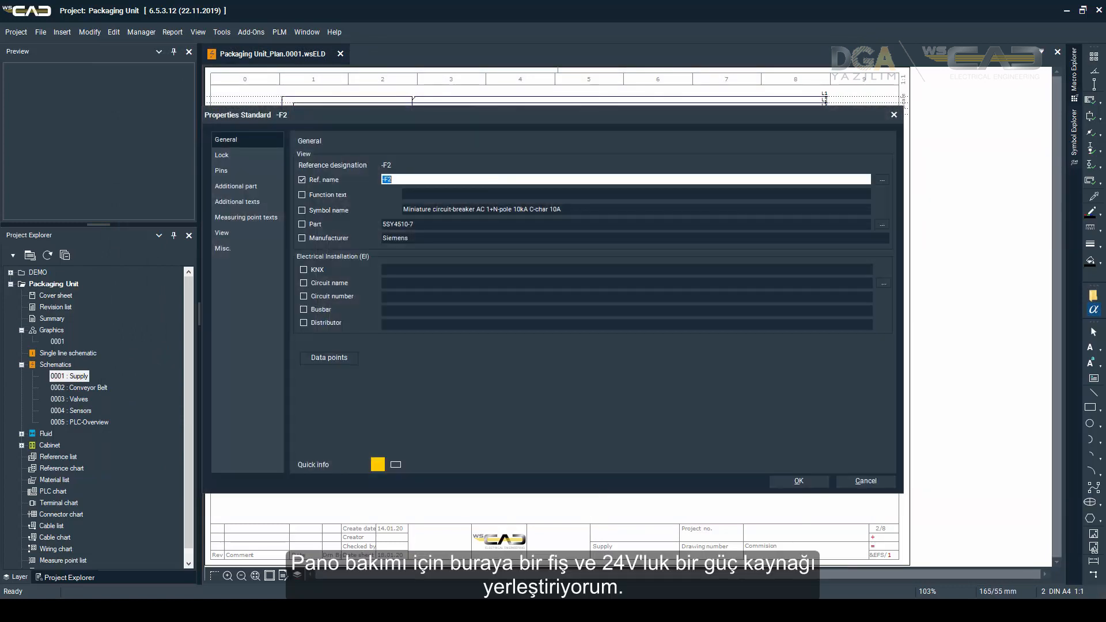
{"action": "left_click", "coordinate": [797, 480]}
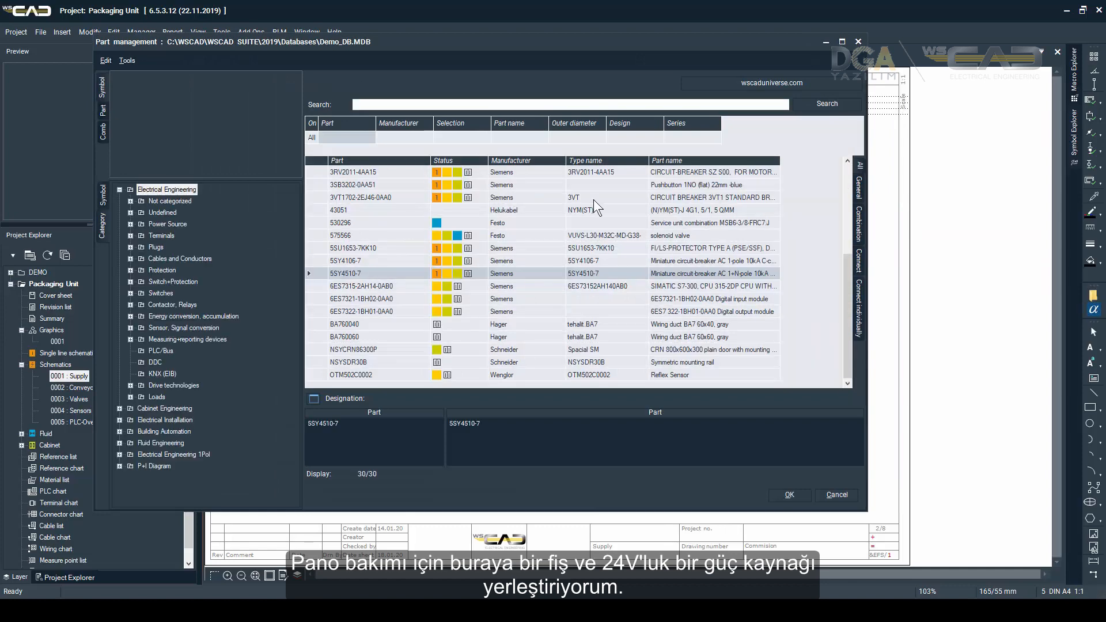
{"action": "left_click", "coordinate": [788, 494]}
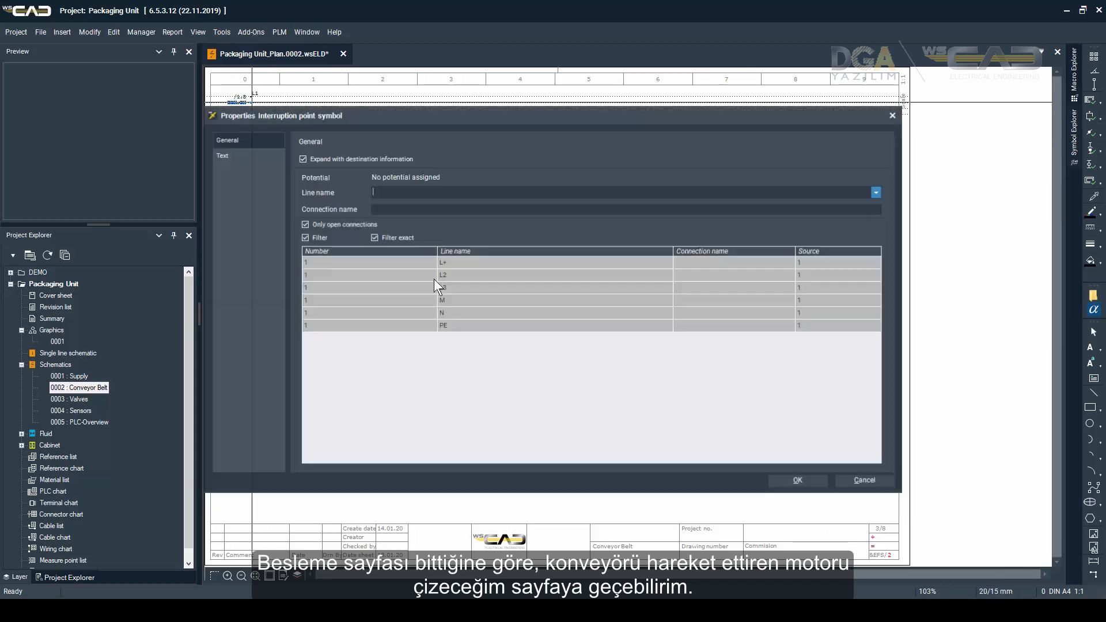
Add a supply line interruption point and place the 3RV2011-4AA15 motor breaker -F3
{"action": "left_click", "coordinate": [796, 481]}
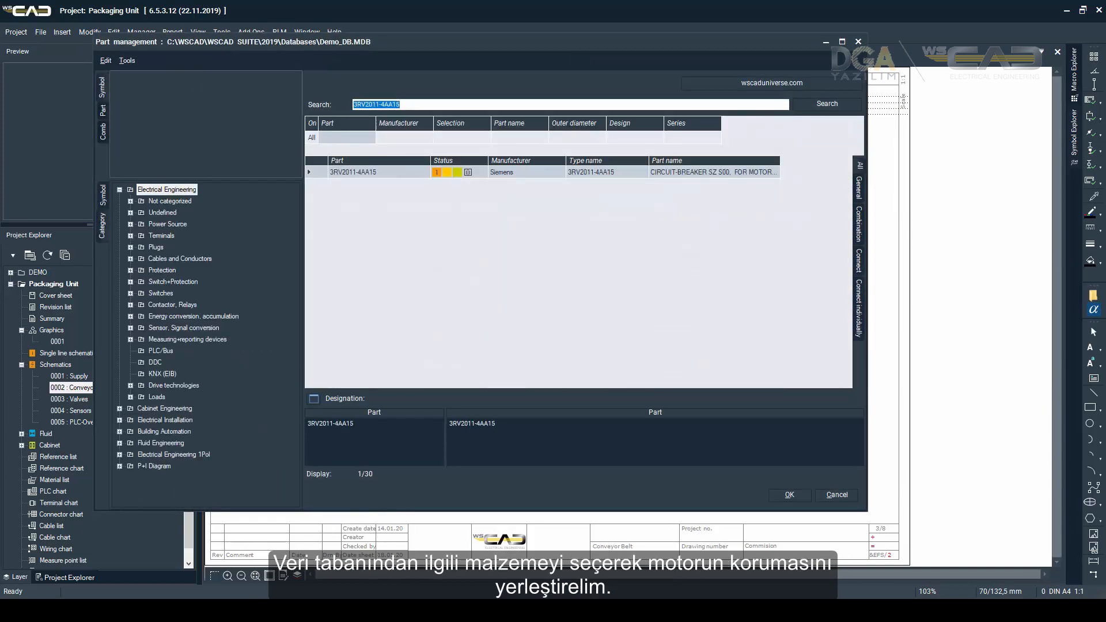
{"action": "left_click", "coordinate": [788, 494]}
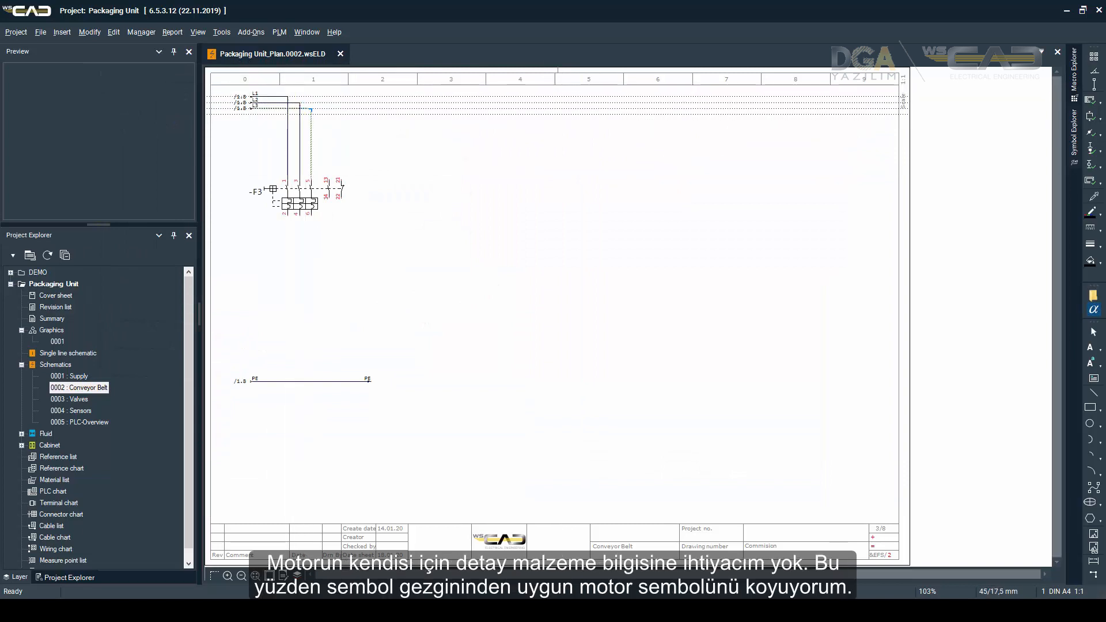
{"action": "left_click", "coordinate": [1072, 134]}
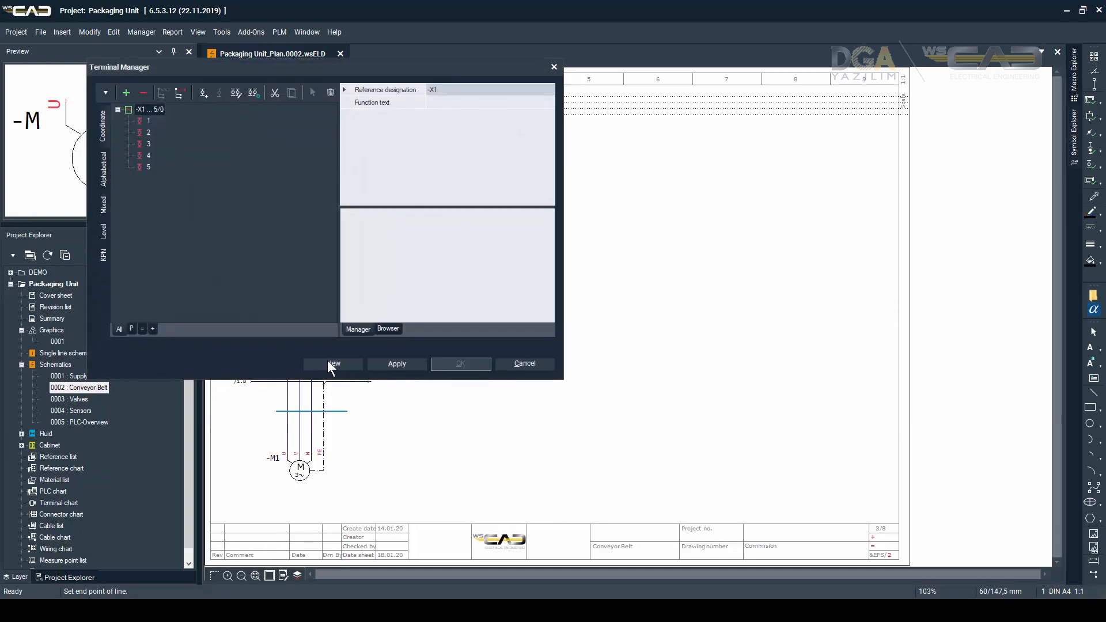
Create the four-terminal strip -X3, add an interruption point, and search for contactor 3RT2015-1BB42
{"action": "left_click", "coordinate": [332, 363]}
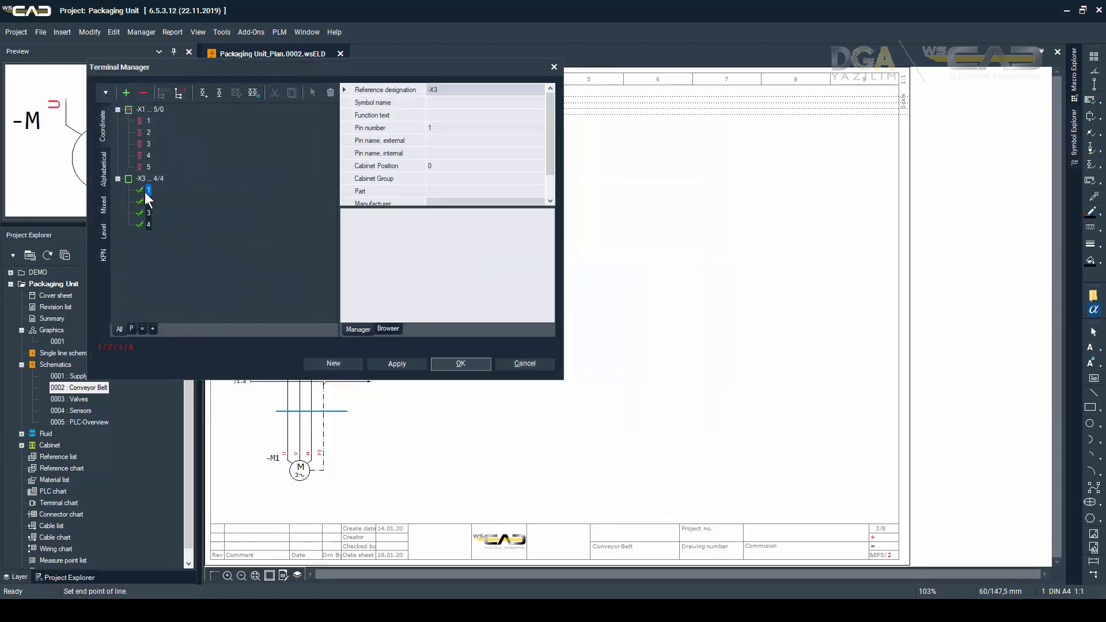
{"action": "left_click", "coordinate": [459, 364]}
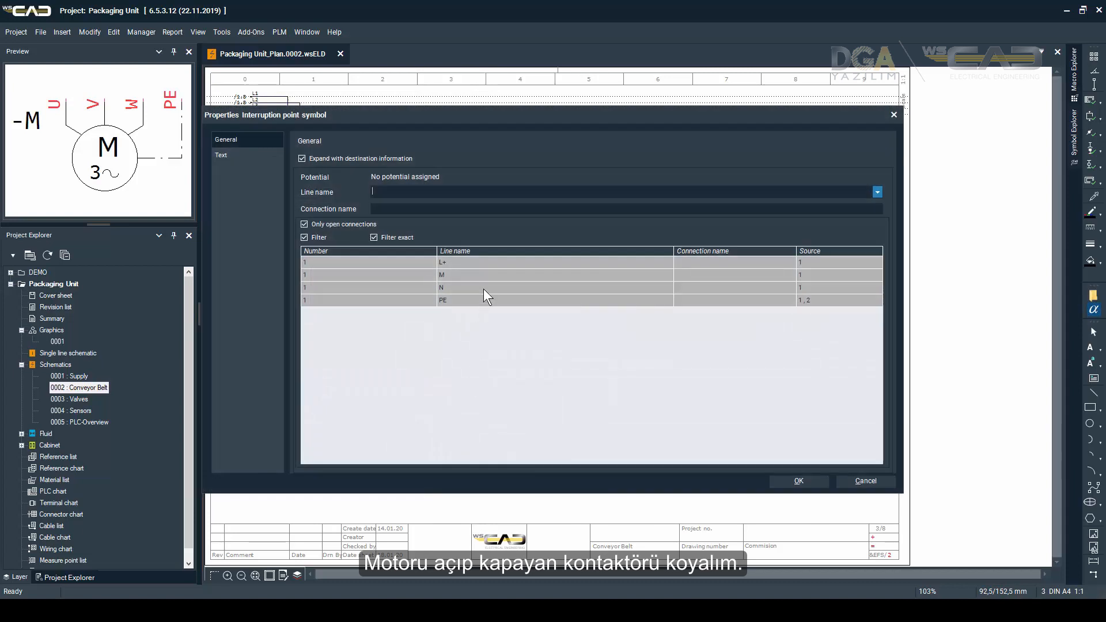
{"action": "left_click", "coordinate": [797, 480]}
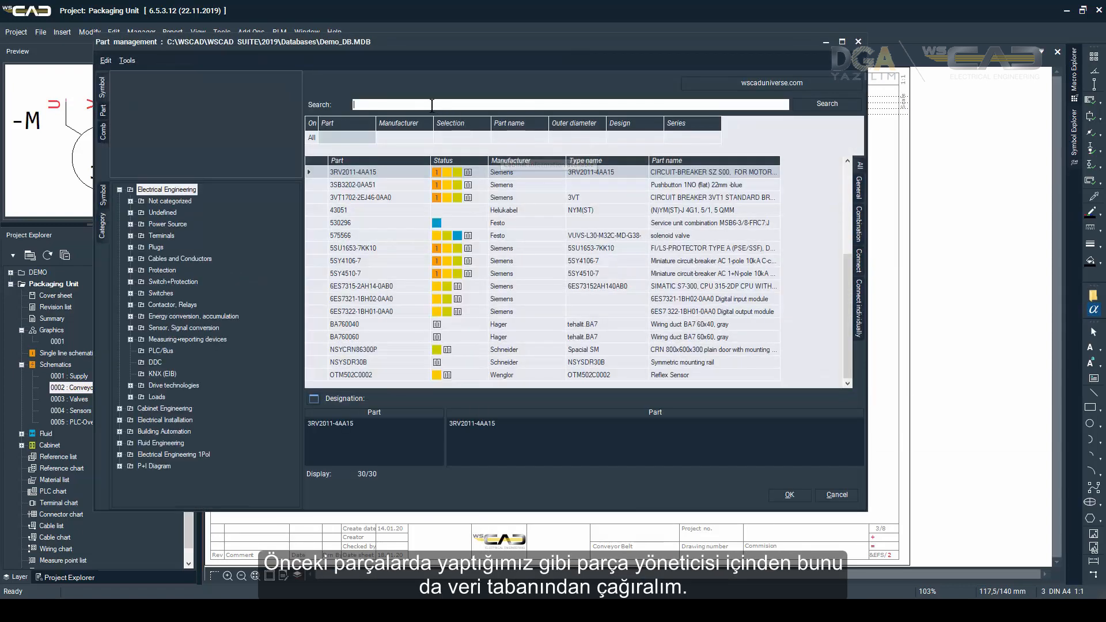
{"action": "type", "text": "3RT2015-1BB42"}
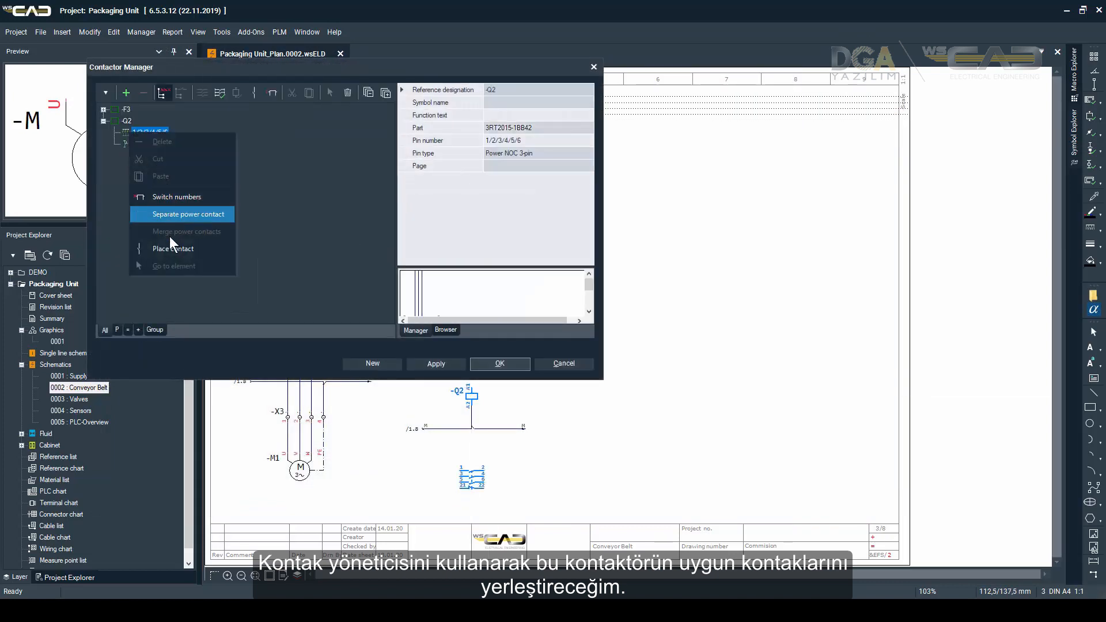
Place -Q2's separated power contacts in the circuit, then add pushbutton -S1 with an L+ point
{"action": "left_click", "coordinate": [186, 214]}
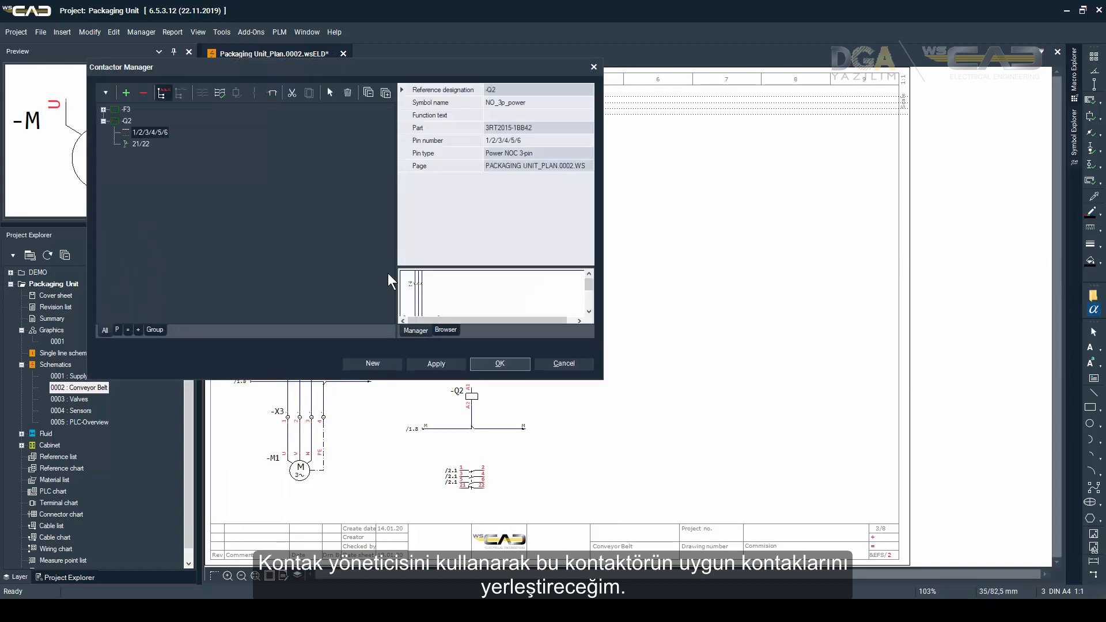
{"action": "left_click", "coordinate": [499, 363]}
{"action": "type", "text": "3sb"}
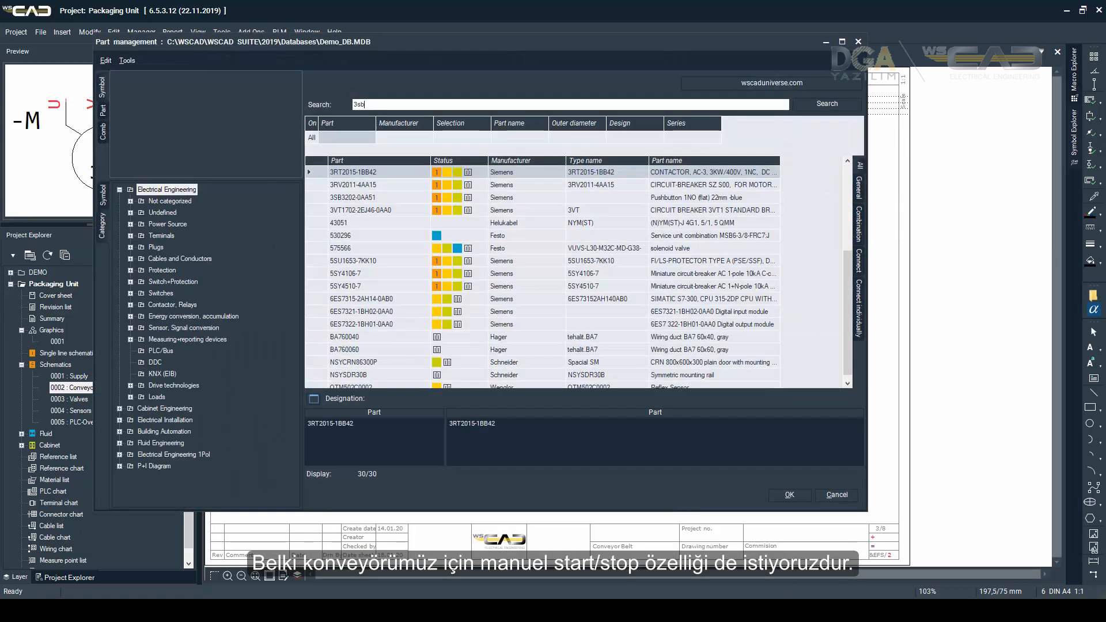
{"action": "left_click", "coordinate": [825, 104]}
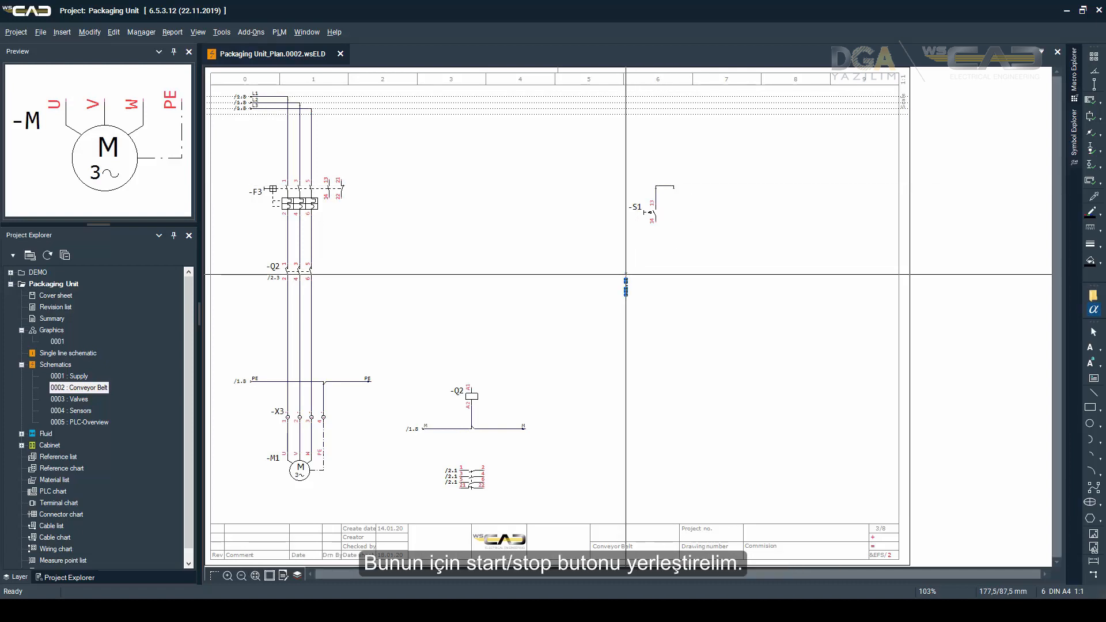
{"action": "double_click", "coordinate": [624, 289]}
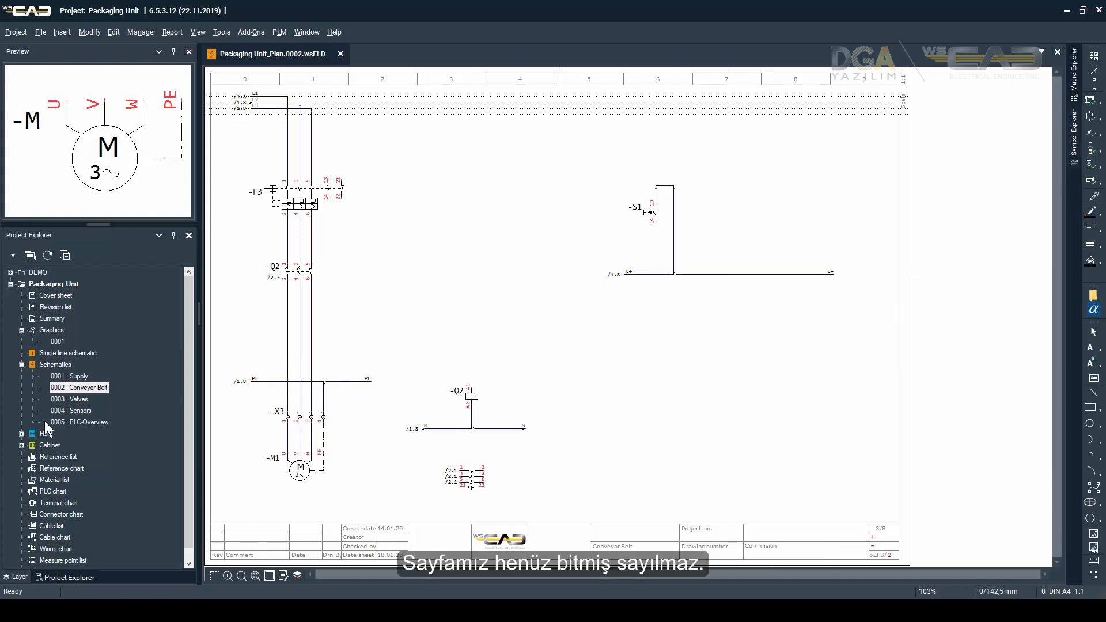
On the PLC-Overview page, set the SIMATIC S7-300 CPU as PLC -K1
{"action": "double_click", "coordinate": [78, 422]}
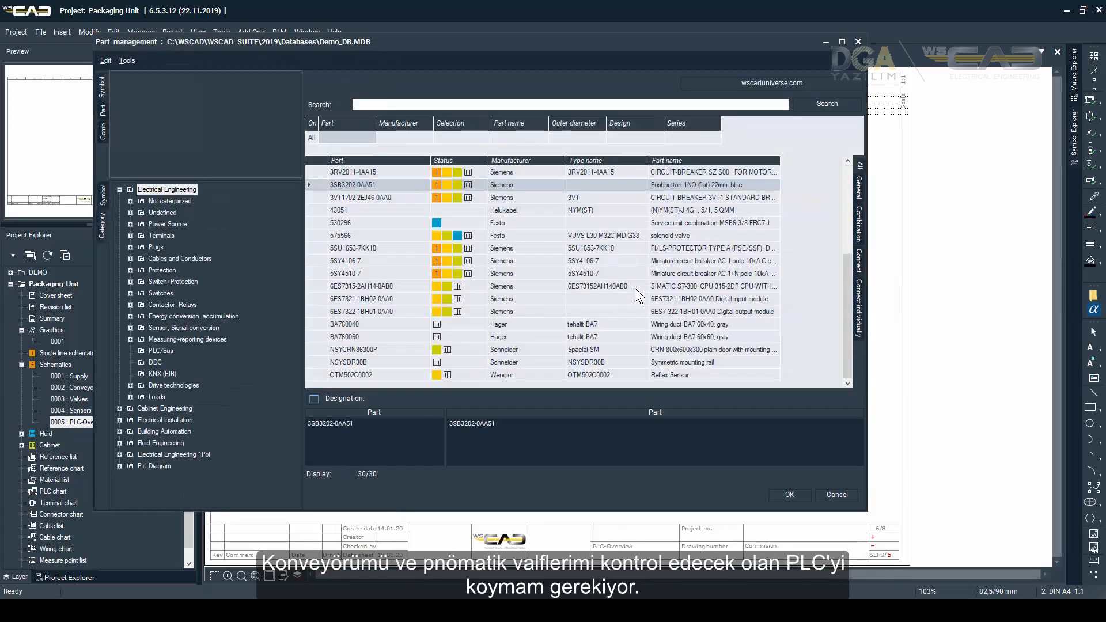
{"action": "left_click", "coordinate": [788, 494]}
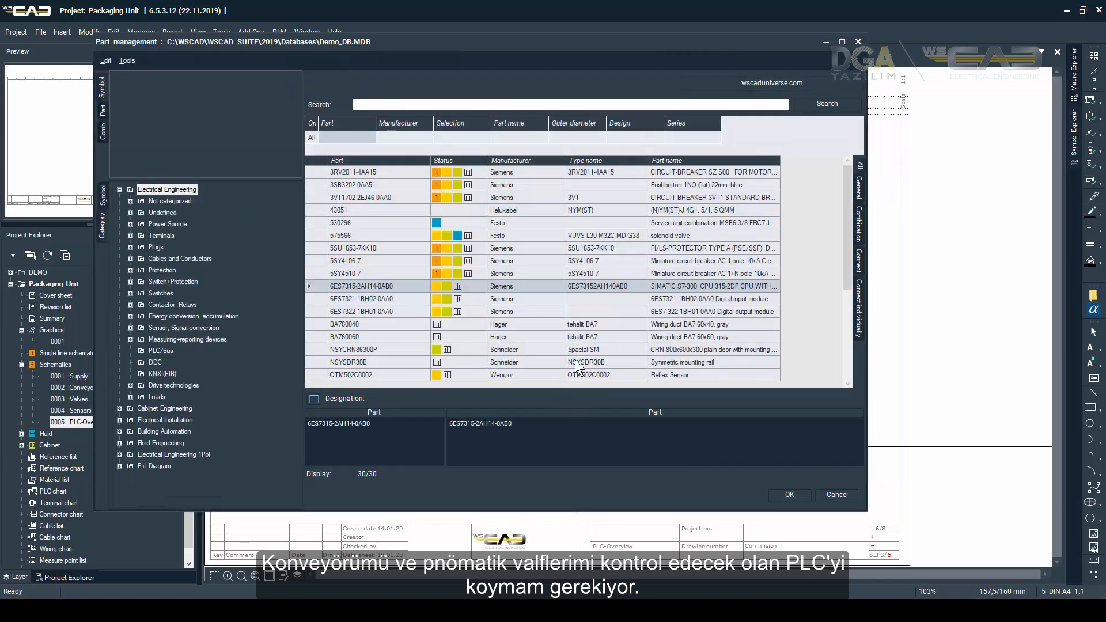
{"action": "left_click", "coordinate": [788, 494]}
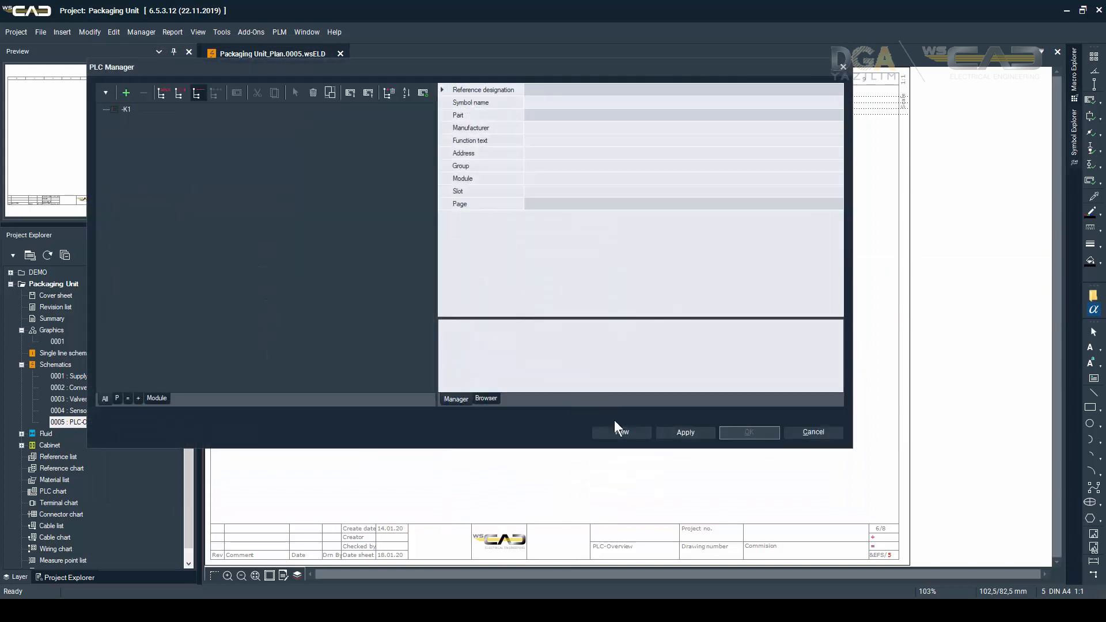
Add modules to -K1, including the 6ES7322-1BH01-0AA0 digital output module
{"action": "left_click", "coordinate": [620, 432]}
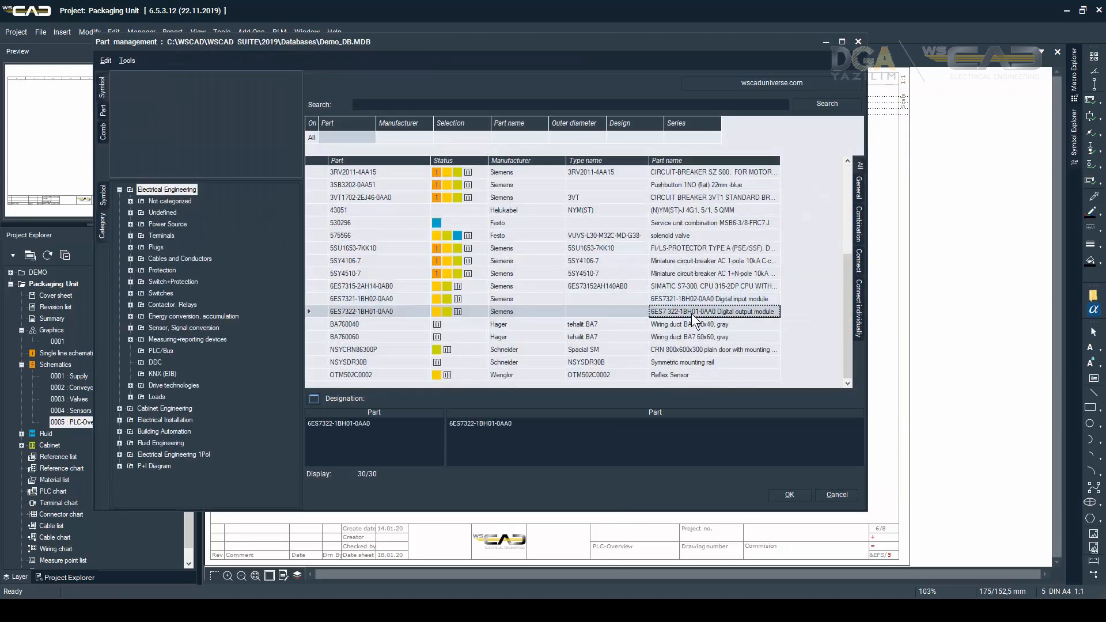
{"action": "left_click", "coordinate": [788, 494]}
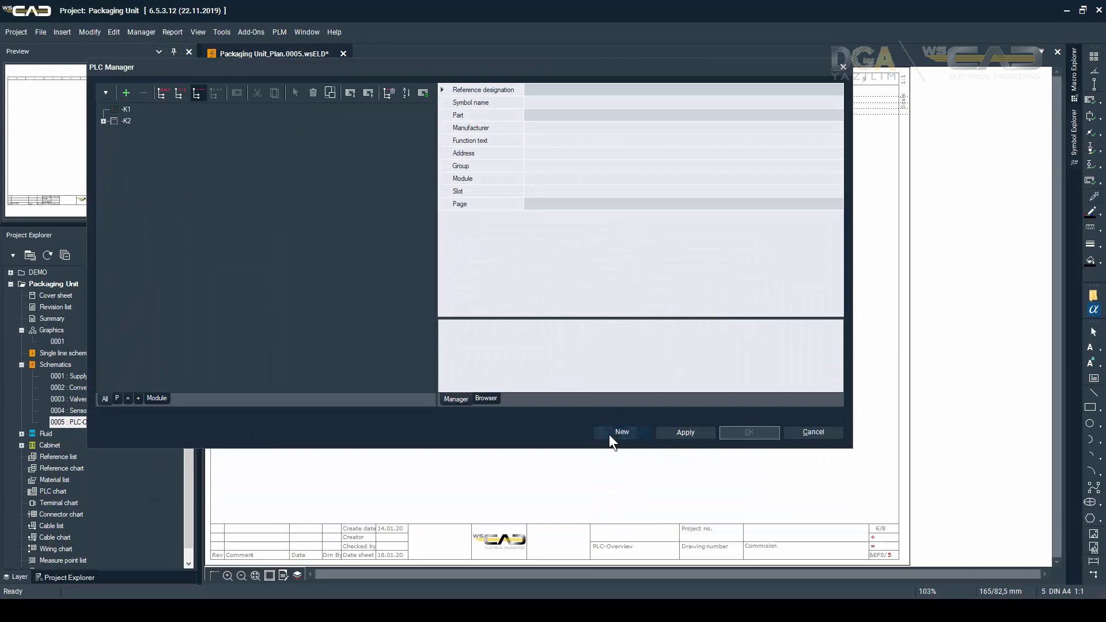
{"action": "left_click", "coordinate": [813, 431]}
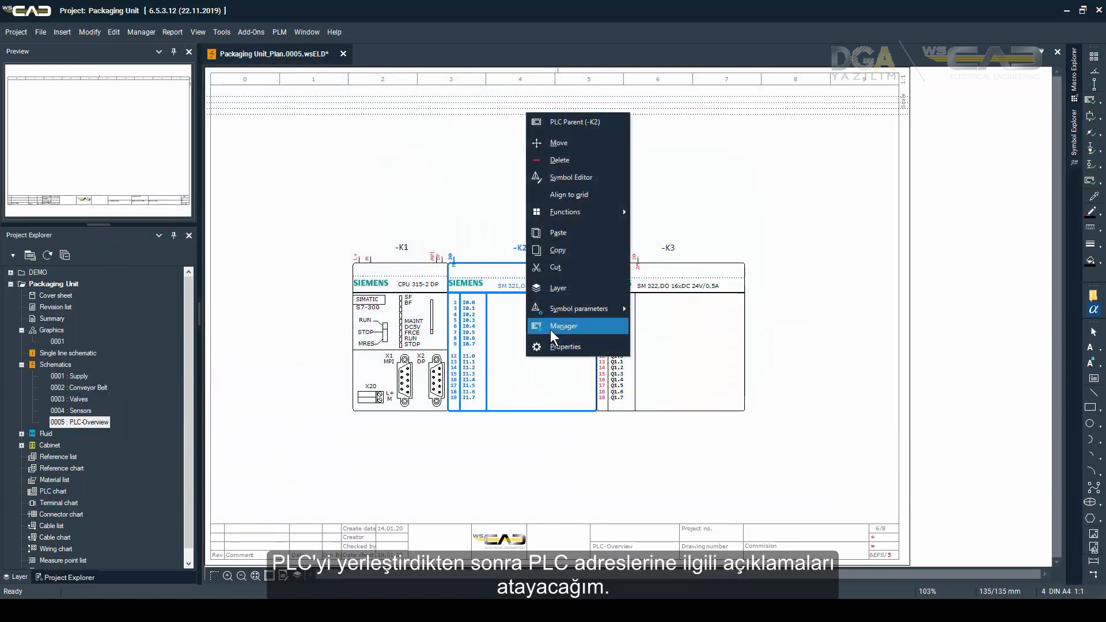
Comment input I0.0 as 'Conveyor Belt ON' and the -K3 output as 'Conveyor Belt ON/OFF'
{"action": "left_click", "coordinate": [563, 326]}
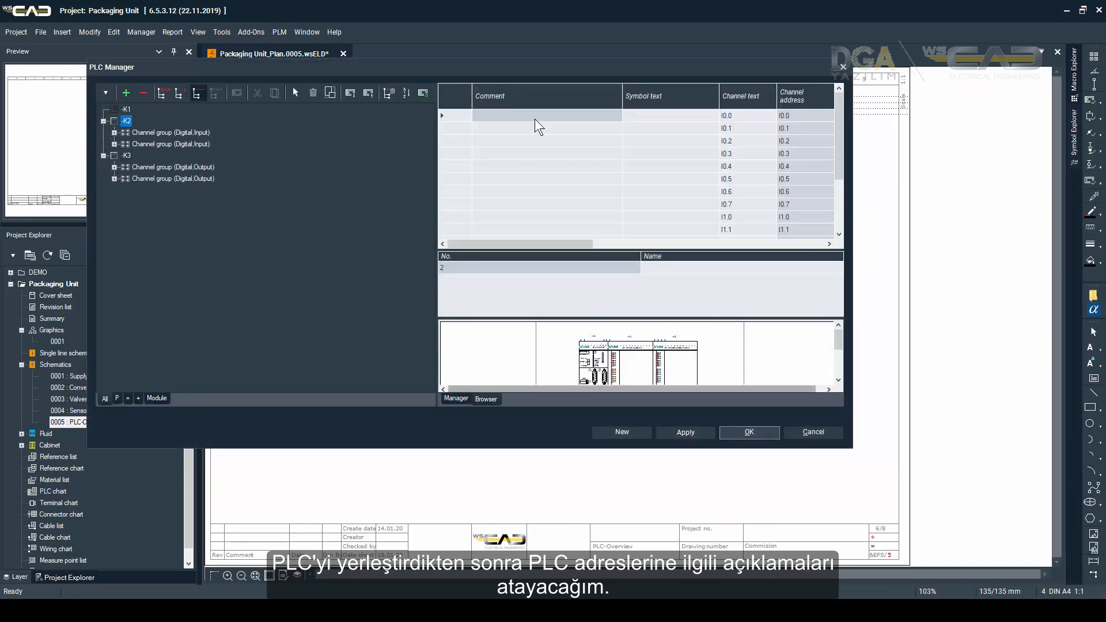
{"action": "left_click", "coordinate": [543, 116]}
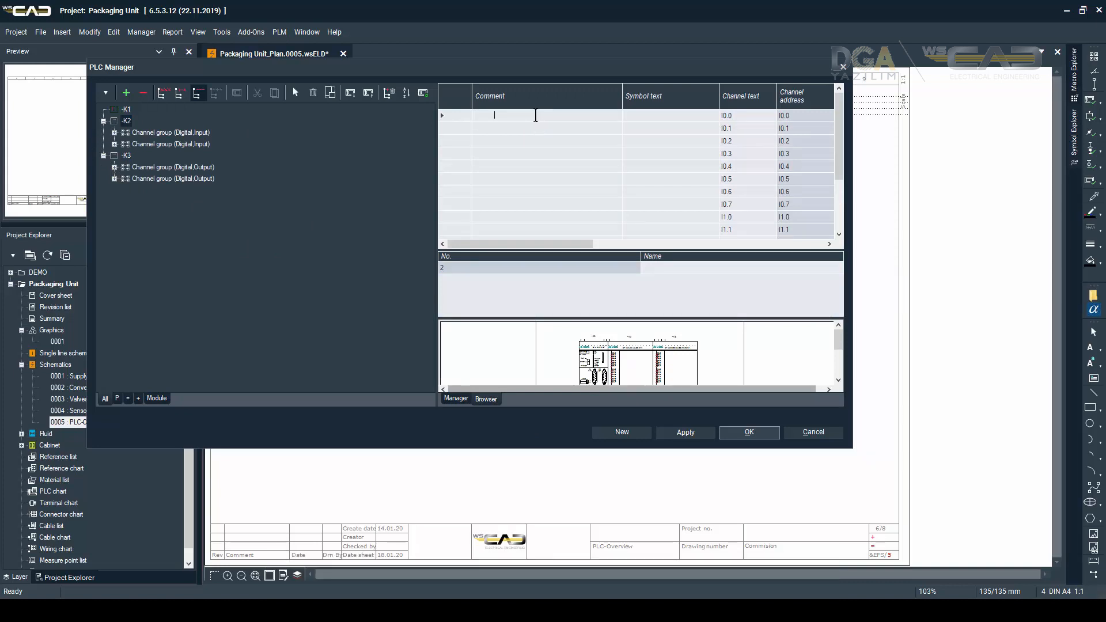
{"action": "type", "text": "Conver"}
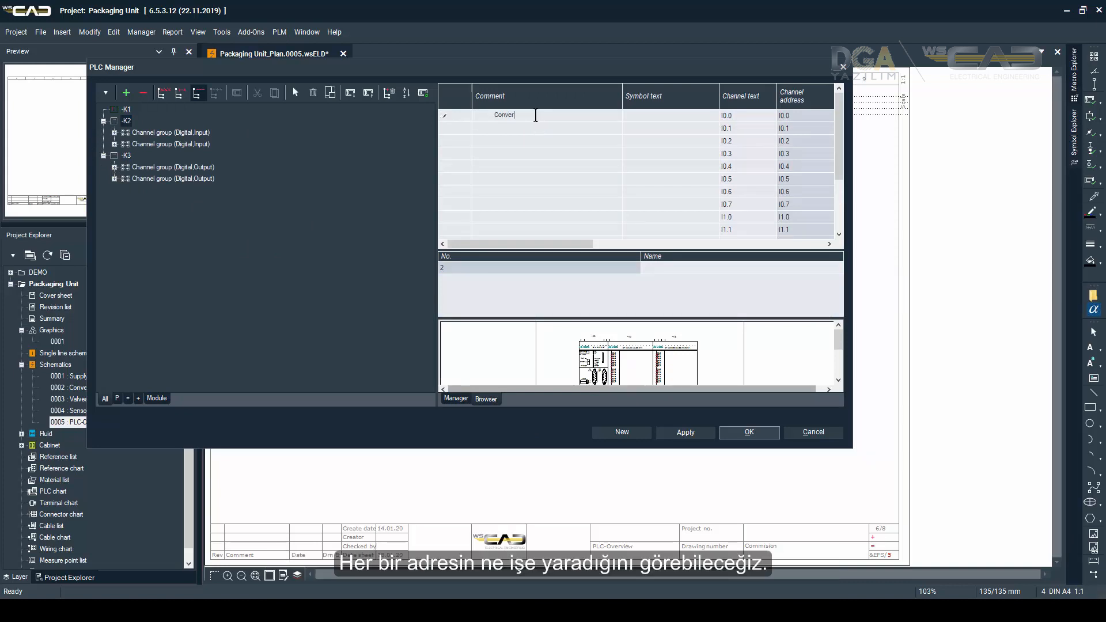
{"action": "type", "text": "yor Bel"}
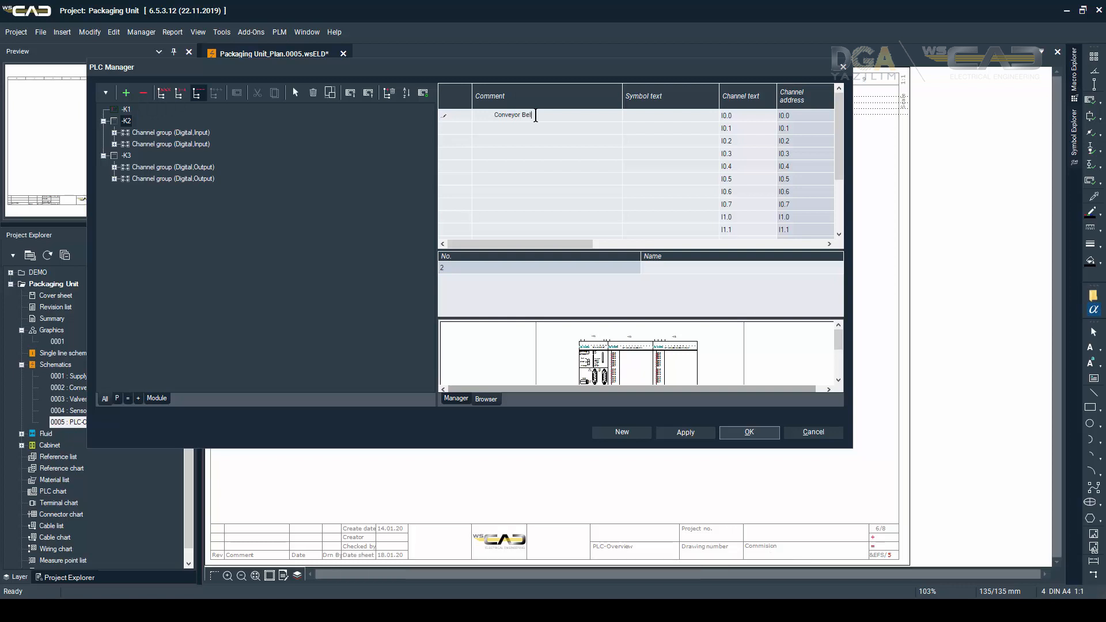
{"action": "type", "text": "Conveyor Belt ON"}
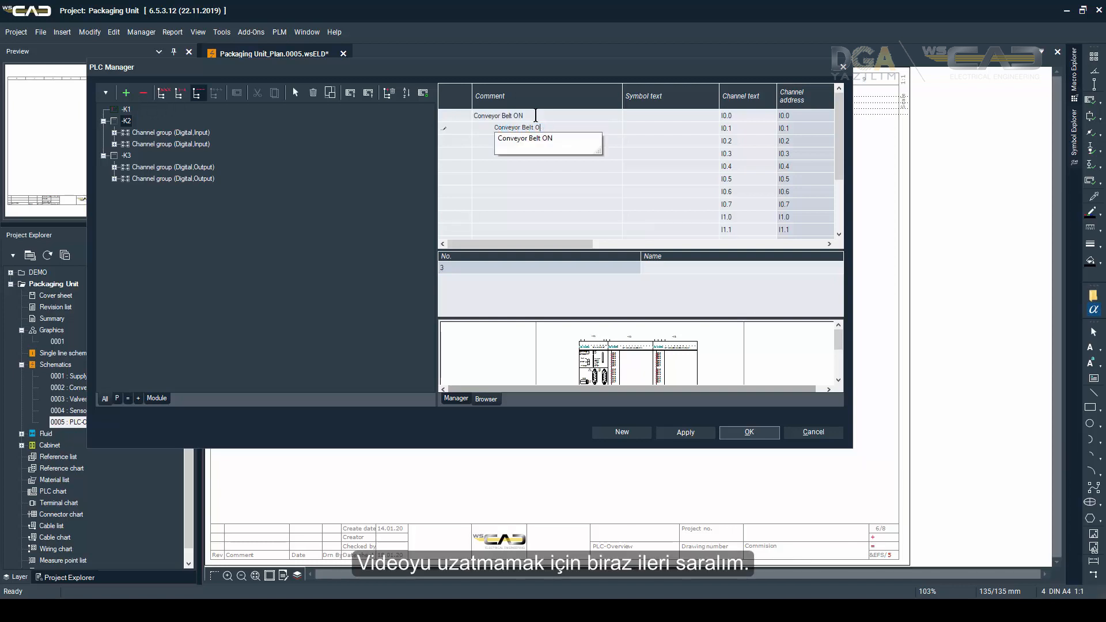
{"action": "left_click", "coordinate": [126, 155]}
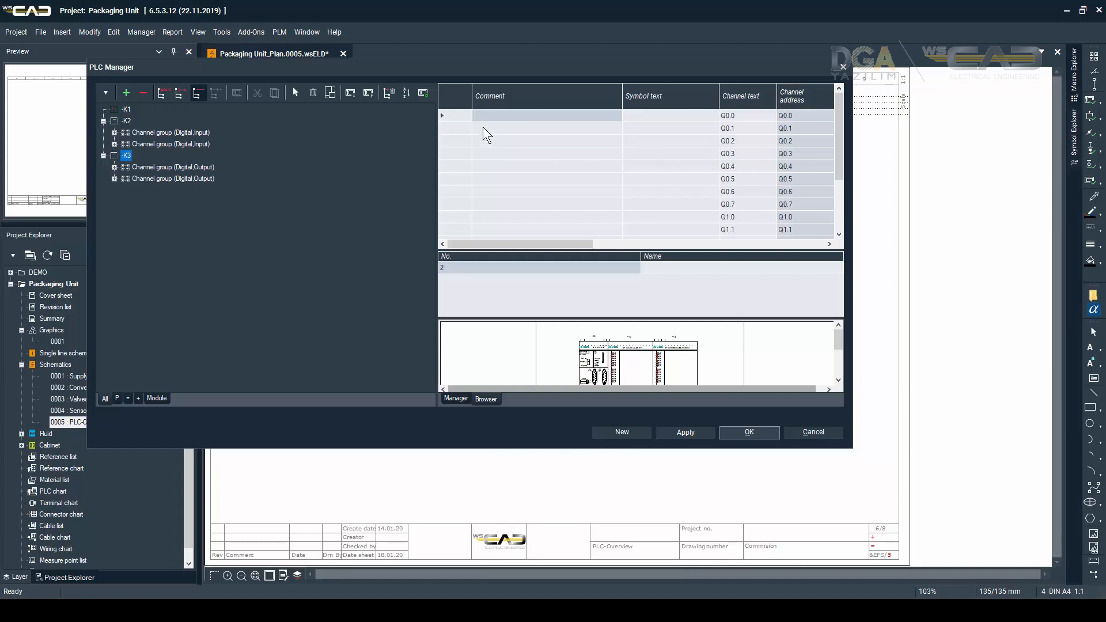
{"action": "type", "text": "Conveyor Belt ON/OFF"}
{"action": "type", "text": "Retract label"}
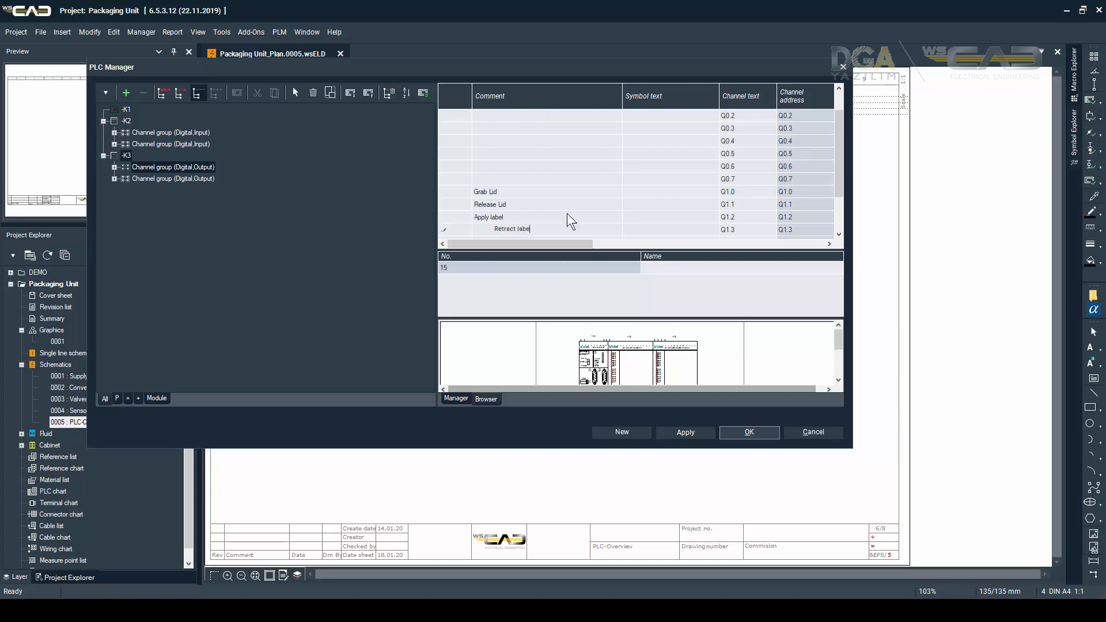
{"action": "left_click", "coordinate": [748, 431]}
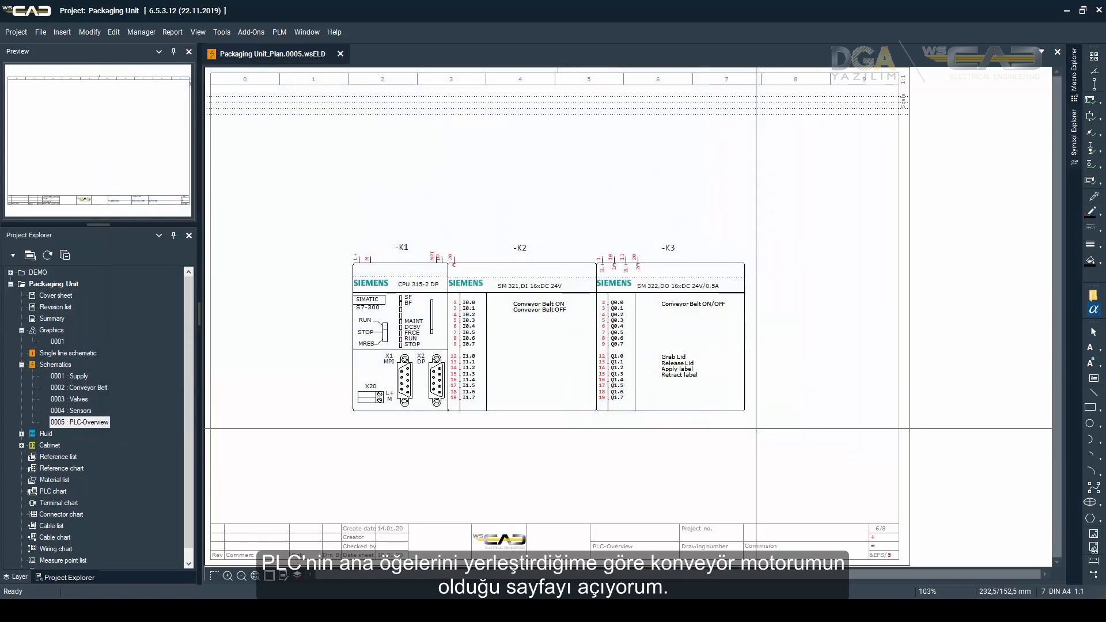
On page 0002, place the Conveyor Belt ON/OFF inputs and auto-create output Q0.0
{"action": "left_click", "coordinate": [79, 387]}
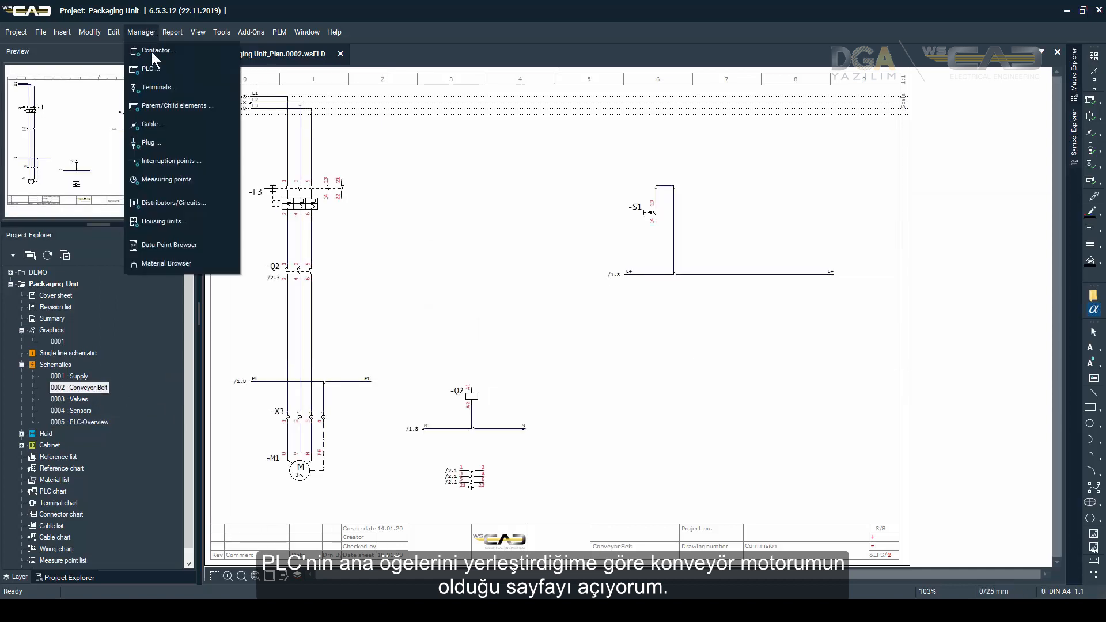
{"action": "left_click", "coordinate": [148, 69]}
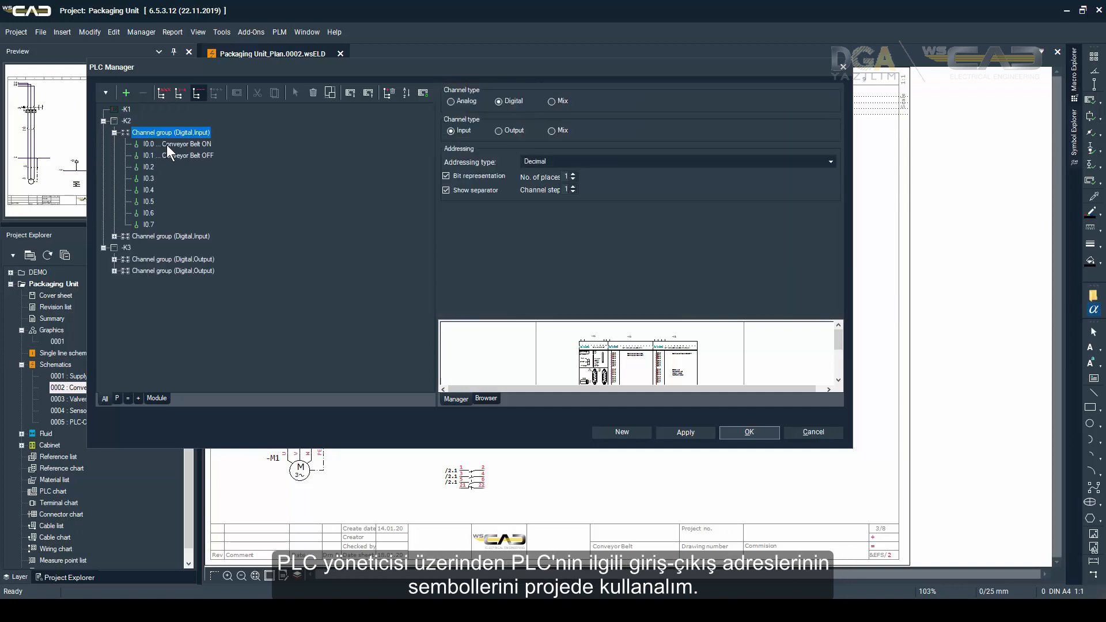
{"action": "left_click", "coordinate": [178, 155]}
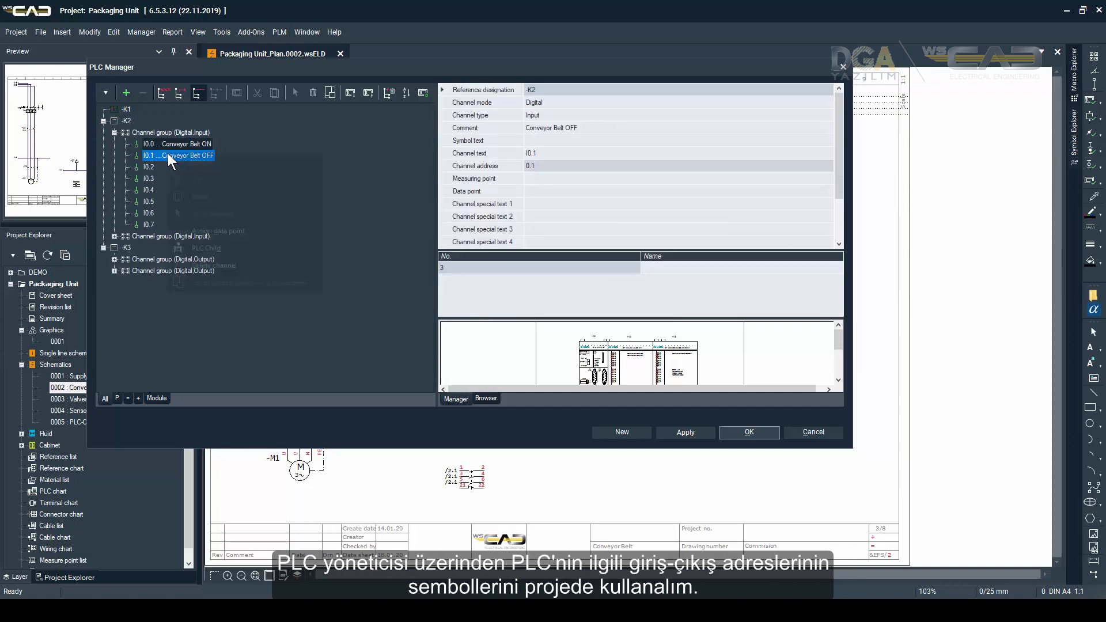
{"action": "left_click", "coordinate": [747, 432]}
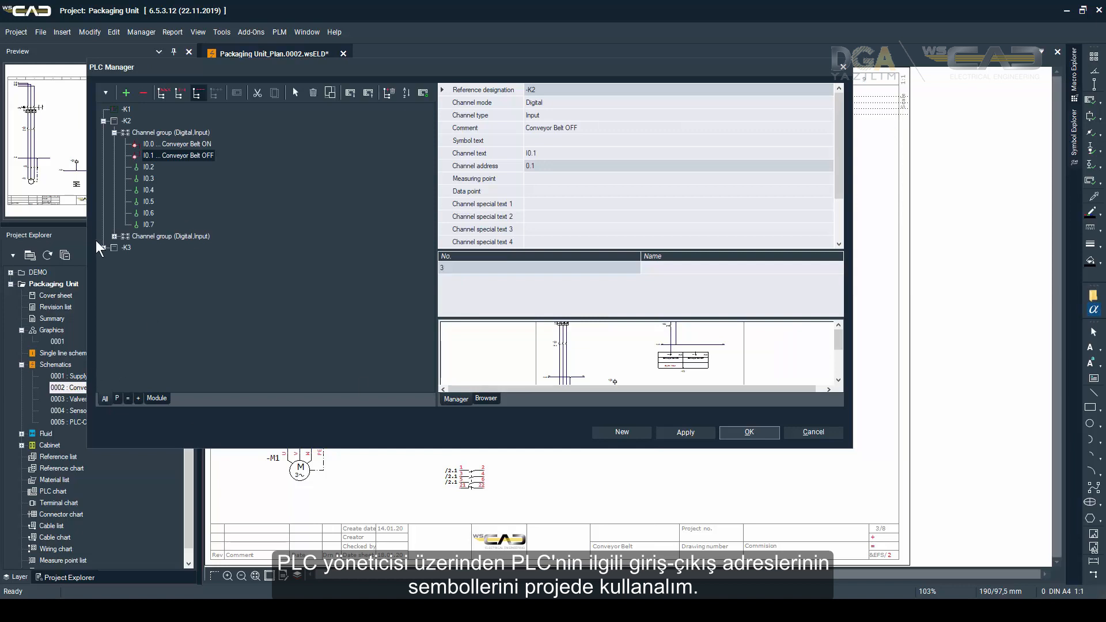
{"action": "left_click", "coordinate": [173, 259]}
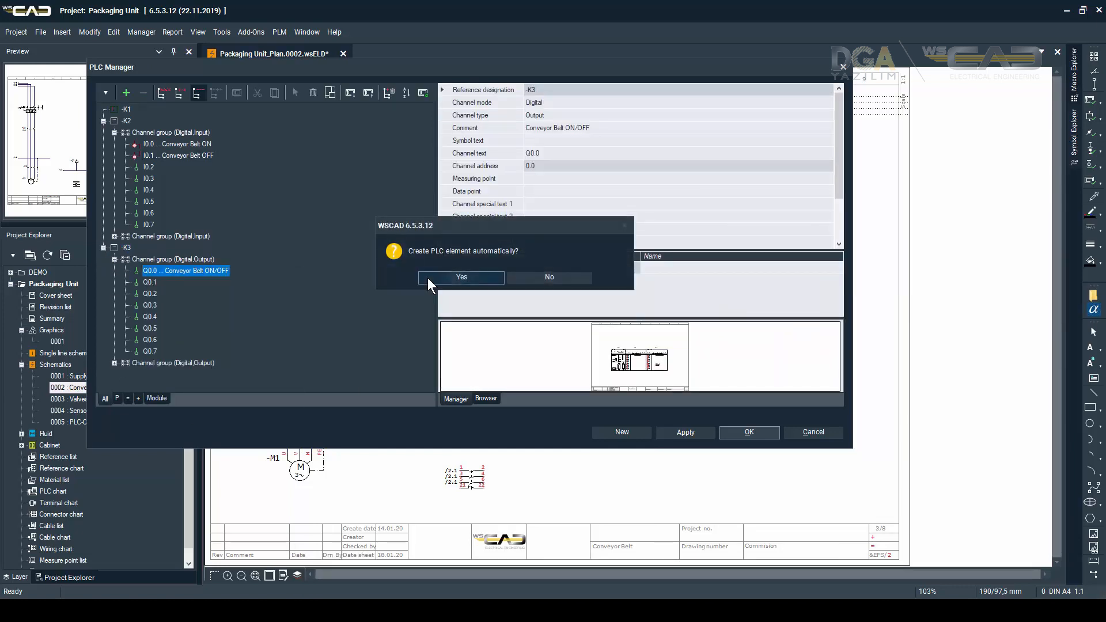
{"action": "left_click", "coordinate": [461, 277]}
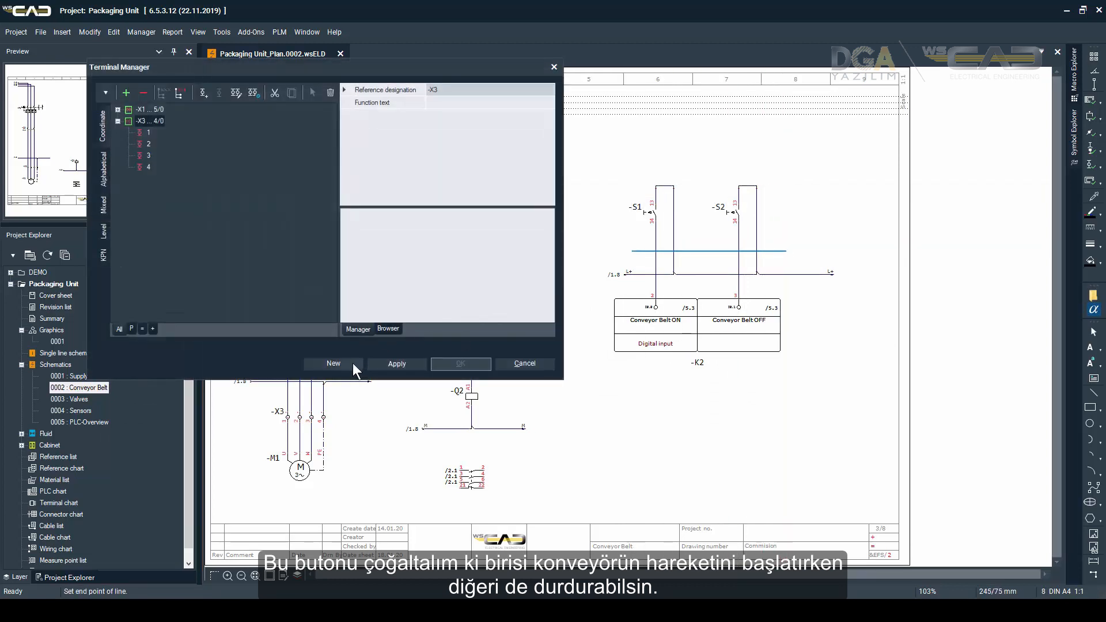
Create the 20-terminal strip -X4 and place its terminals on the pushbutton lines
{"action": "left_click", "coordinate": [333, 364]}
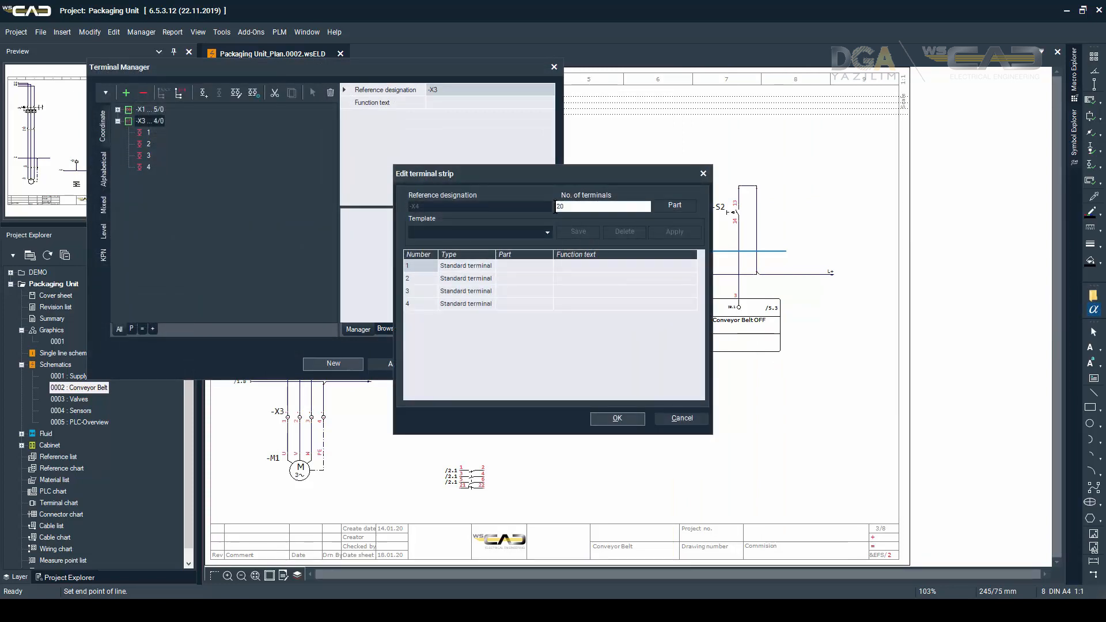
{"action": "left_click", "coordinate": [615, 417]}
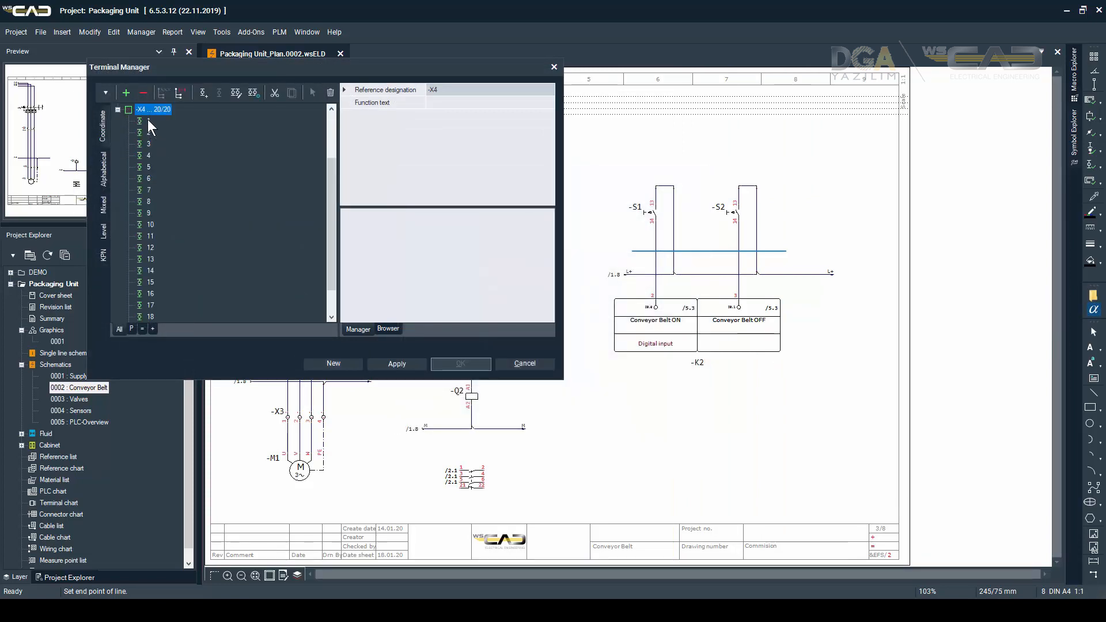
{"action": "left_click", "coordinate": [524, 364]}
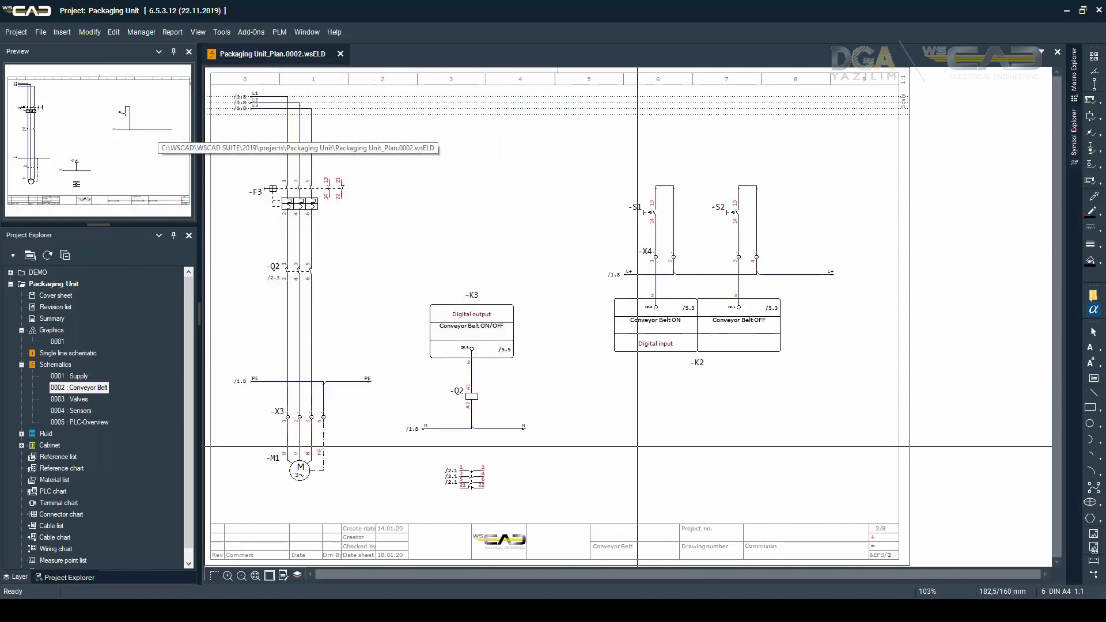
On page 0003 Valves, place -K3's second output channel group from the PLC manager
{"action": "left_click", "coordinate": [140, 32]}
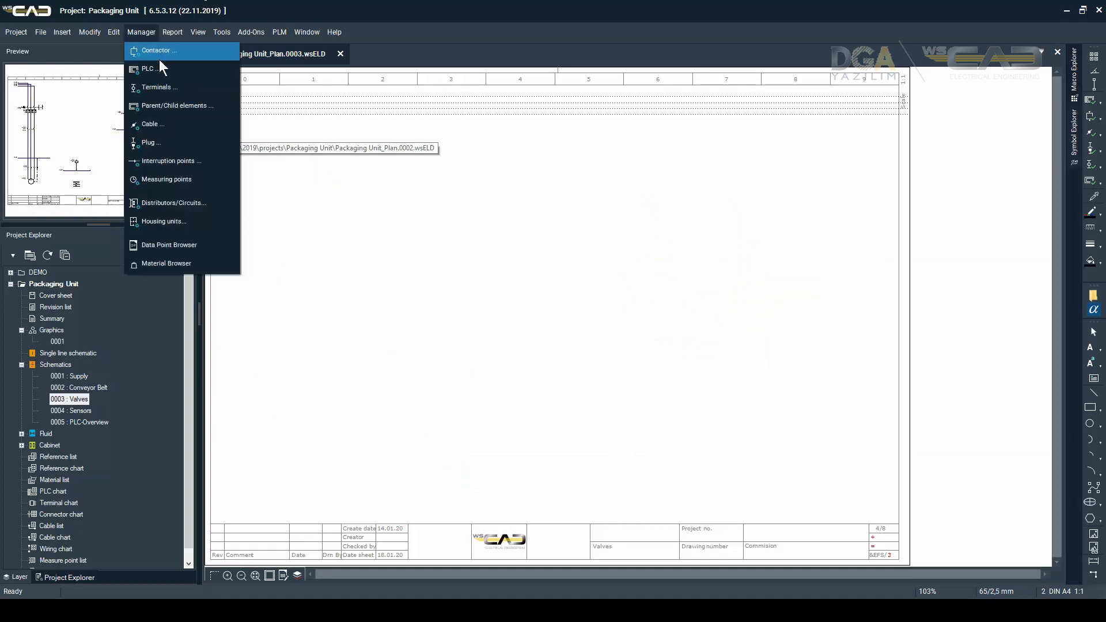
{"action": "left_click", "coordinate": [147, 68]}
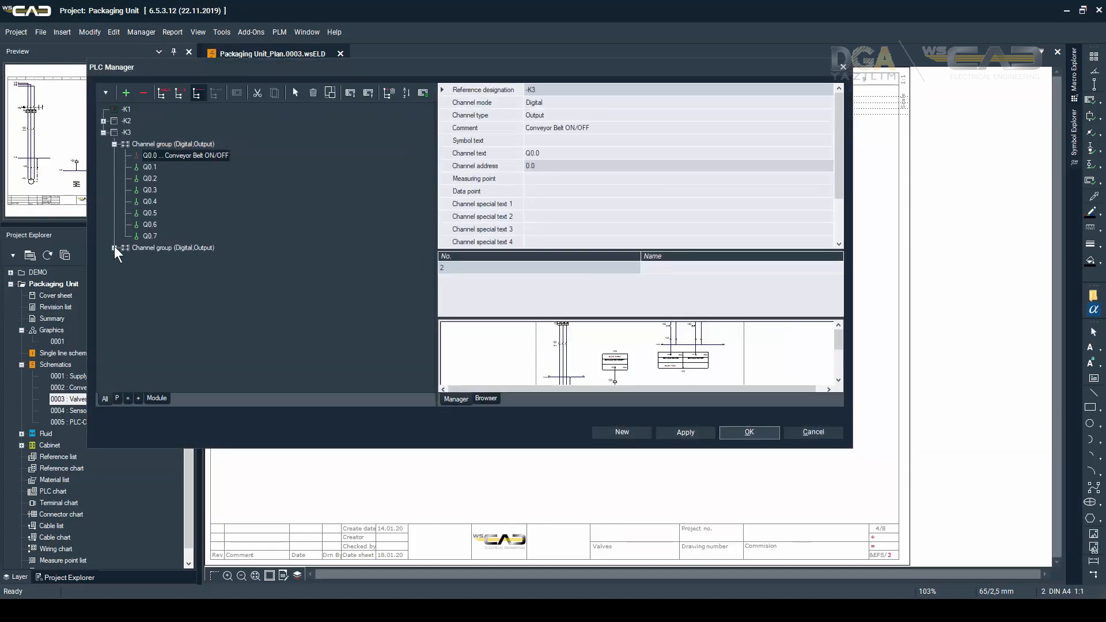
{"action": "right_click", "coordinate": [150, 293]}
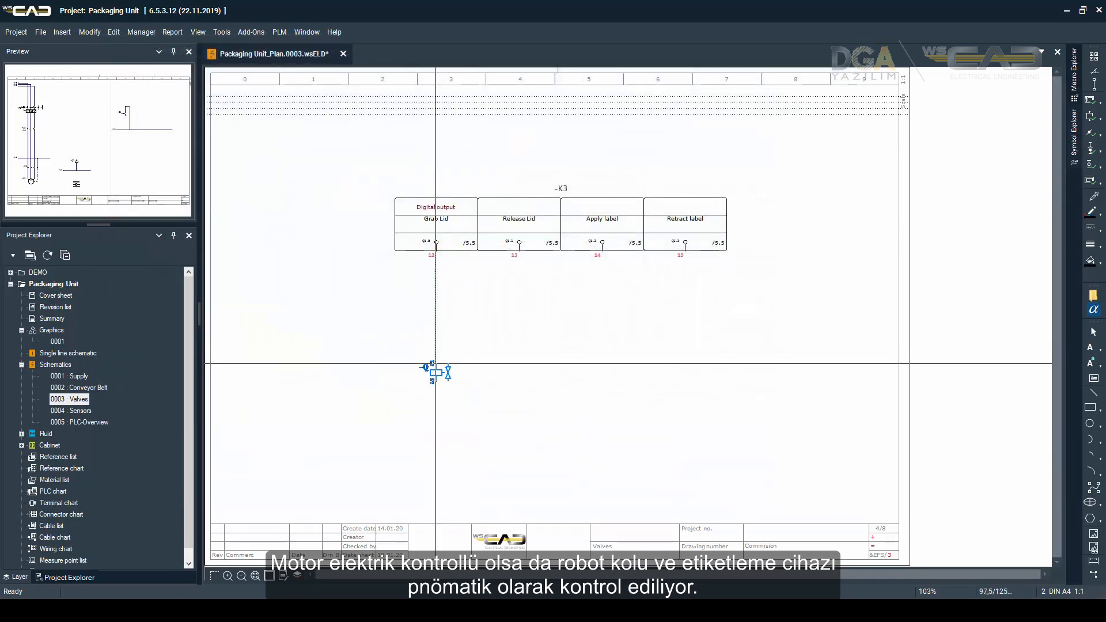
Add solenoid valve -M2, an M-line interruption point and -X4 terminals, then open page 0005 PLC-Overview
{"action": "double_click", "coordinate": [436, 369]}
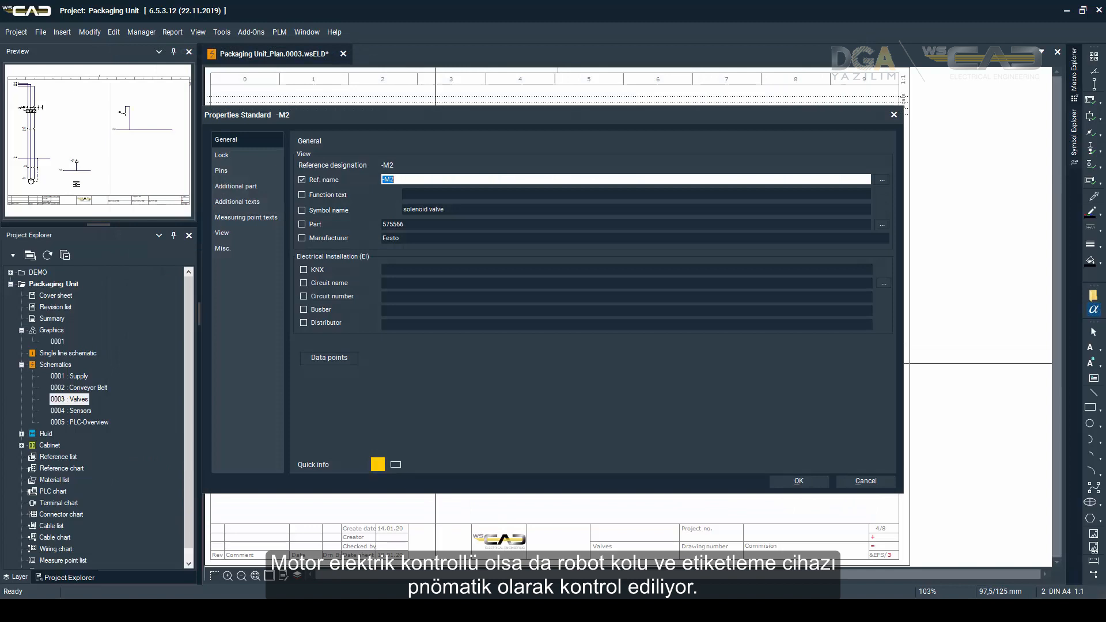
{"action": "left_click", "coordinate": [797, 481]}
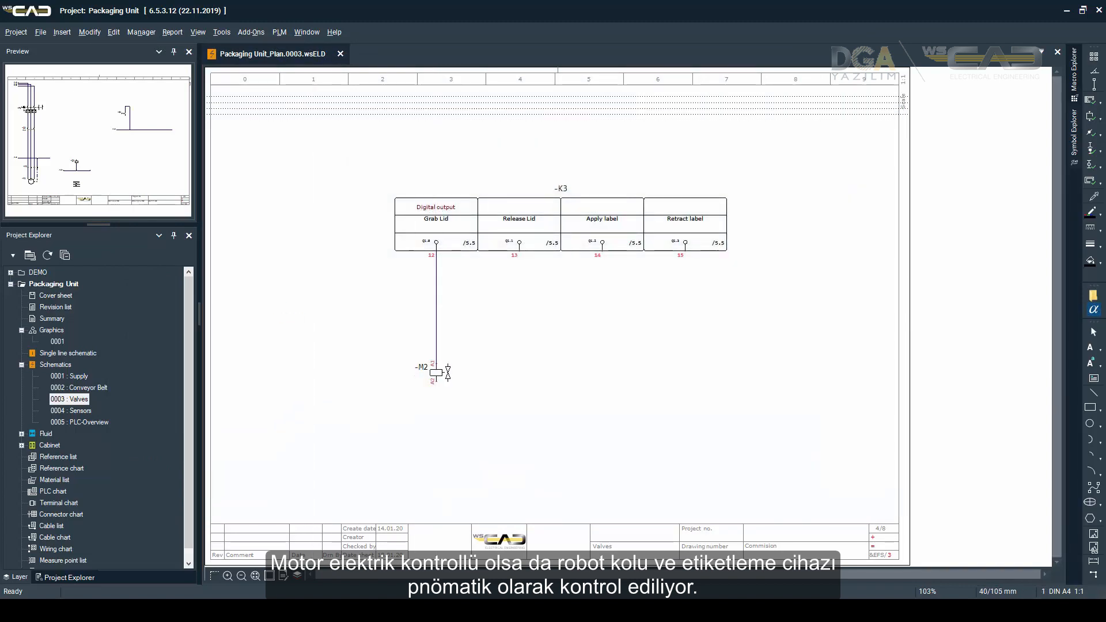
{"action": "double_click", "coordinate": [437, 373]}
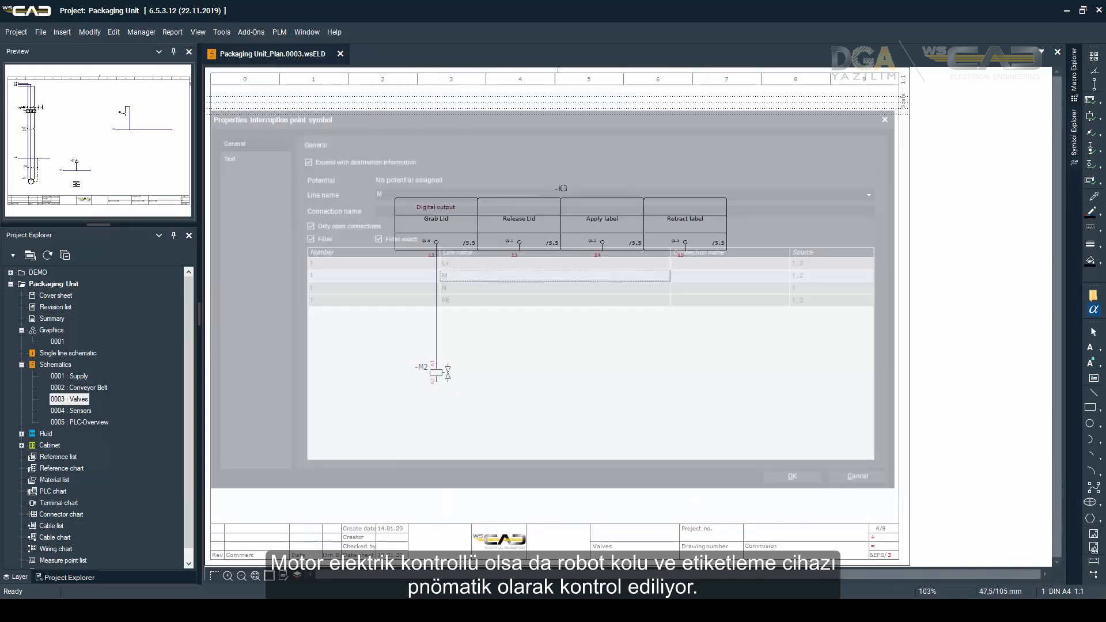
{"action": "left_click", "coordinate": [791, 476]}
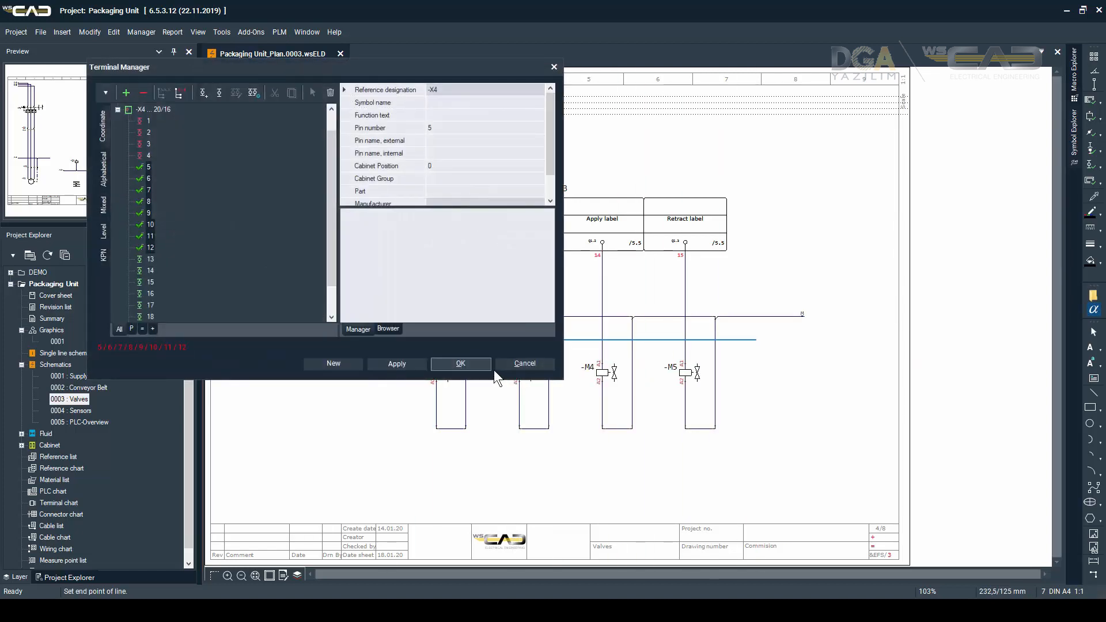
{"action": "left_click", "coordinate": [459, 364]}
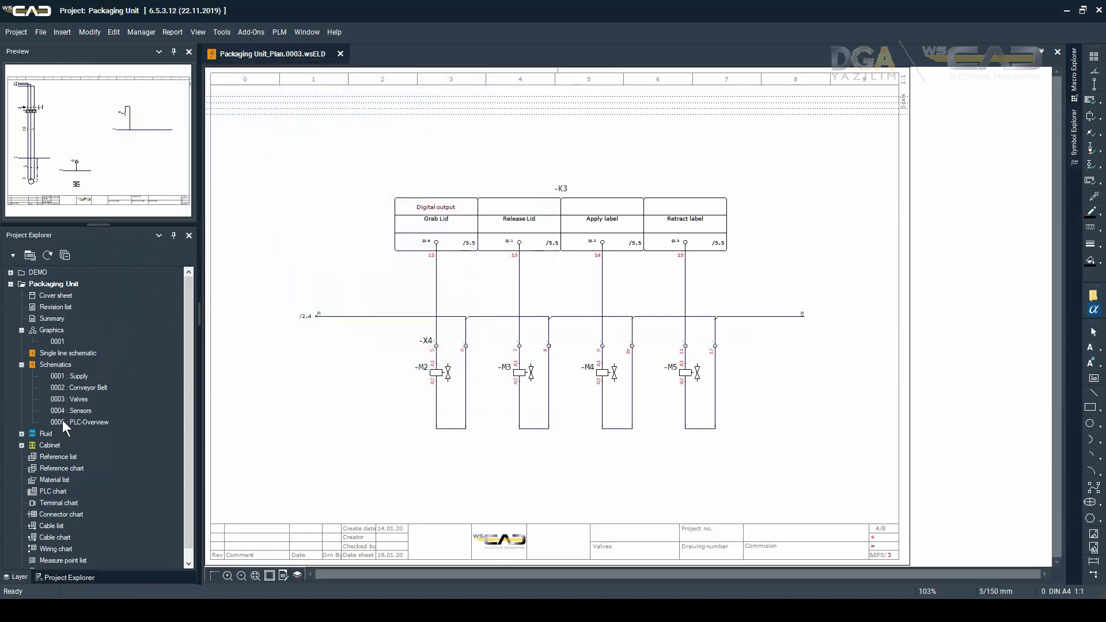
{"action": "double_click", "coordinate": [79, 421]}
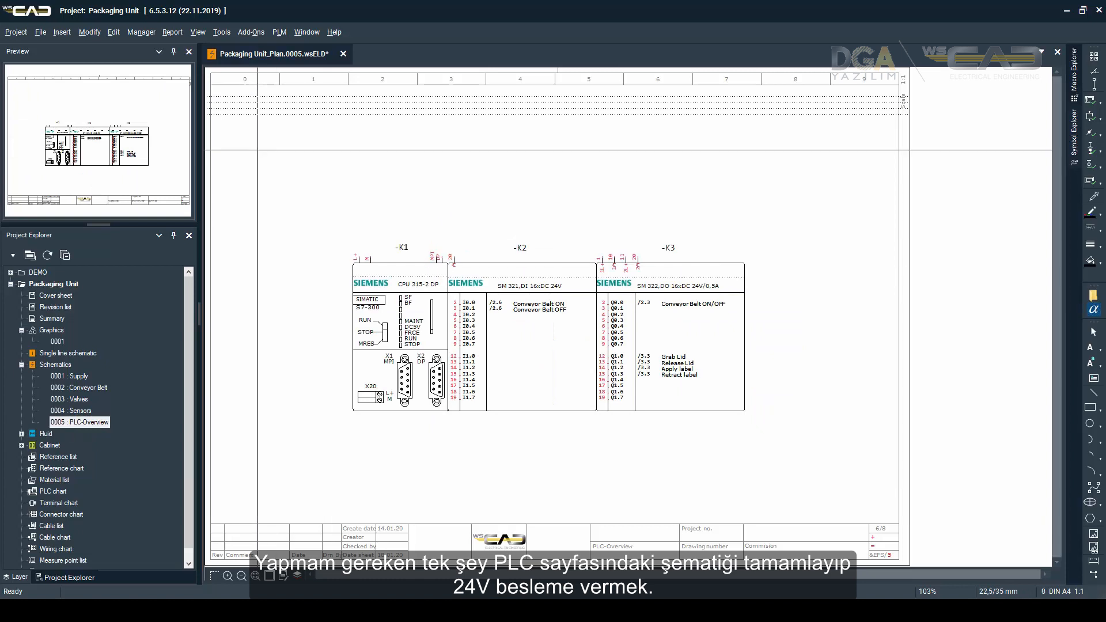